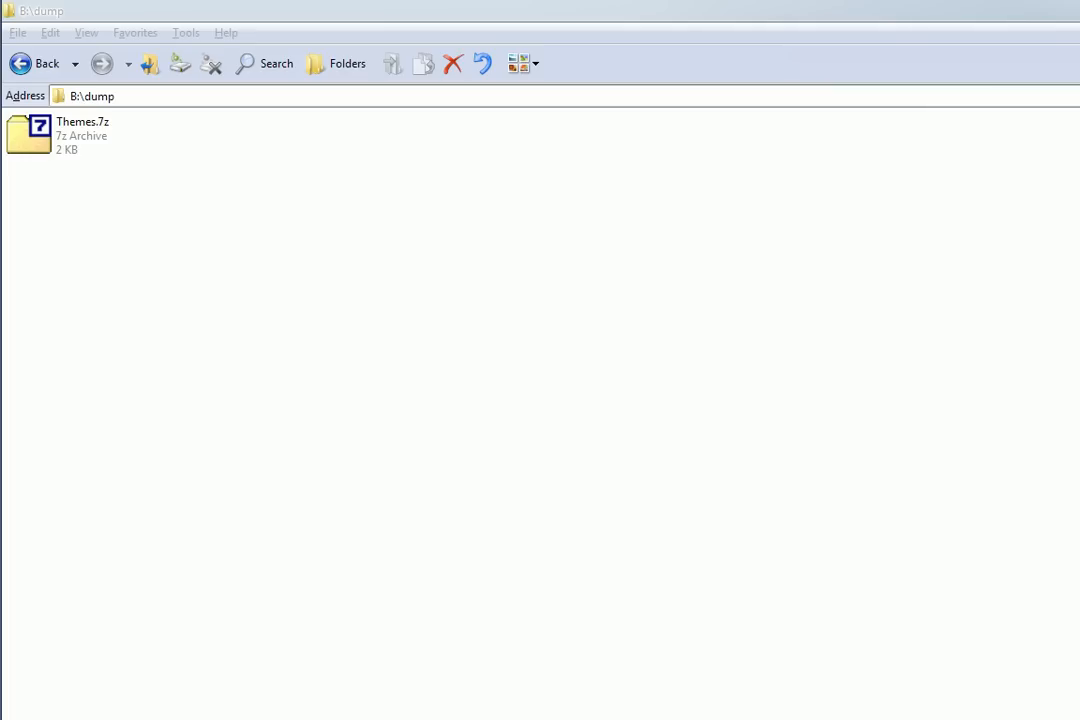
mouse_move(510, 336)
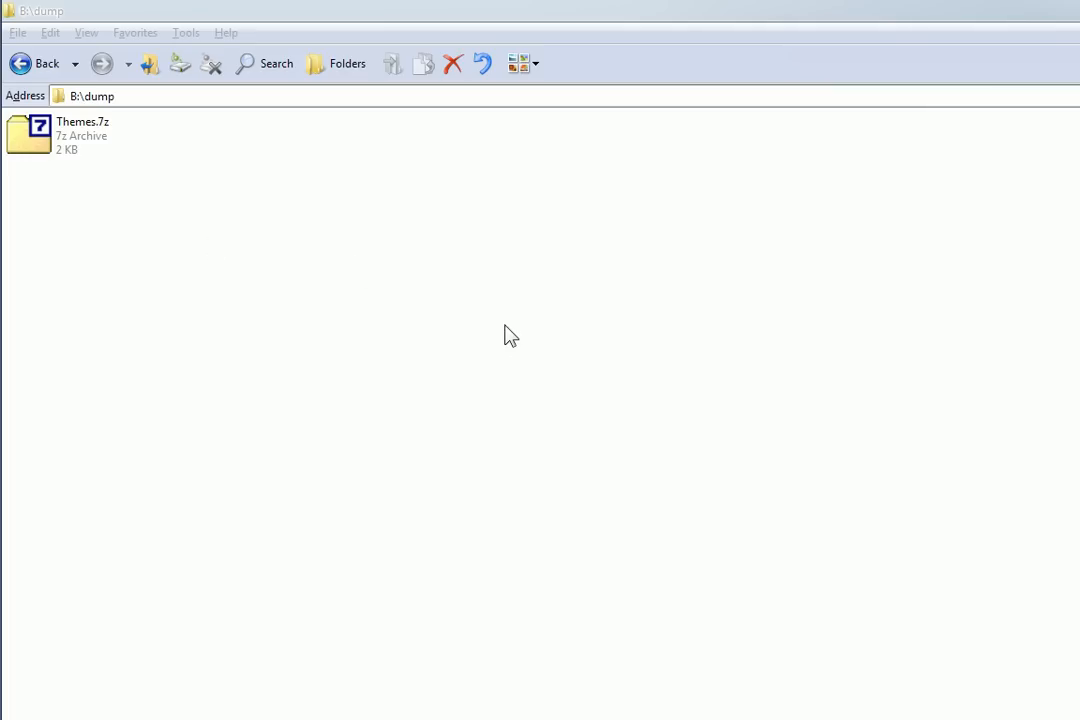
Extract Themes.7z, enter the new Themes folder and open README.txt
right_click(30, 136)
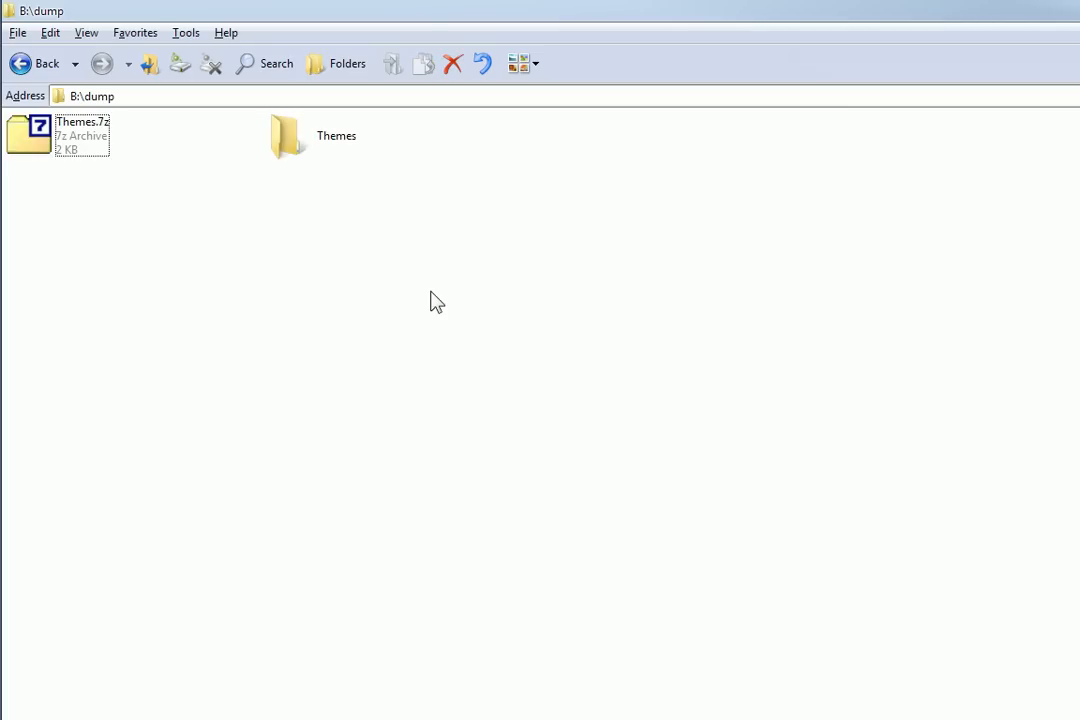
mouse_move(288, 140)
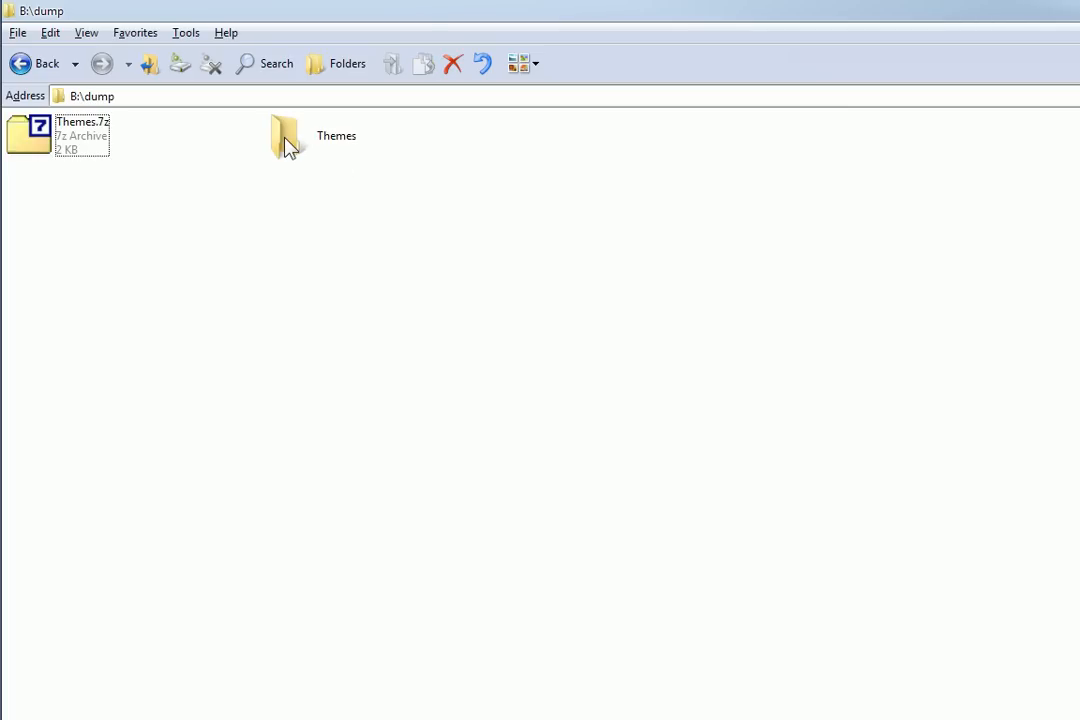
double_click(284, 136)
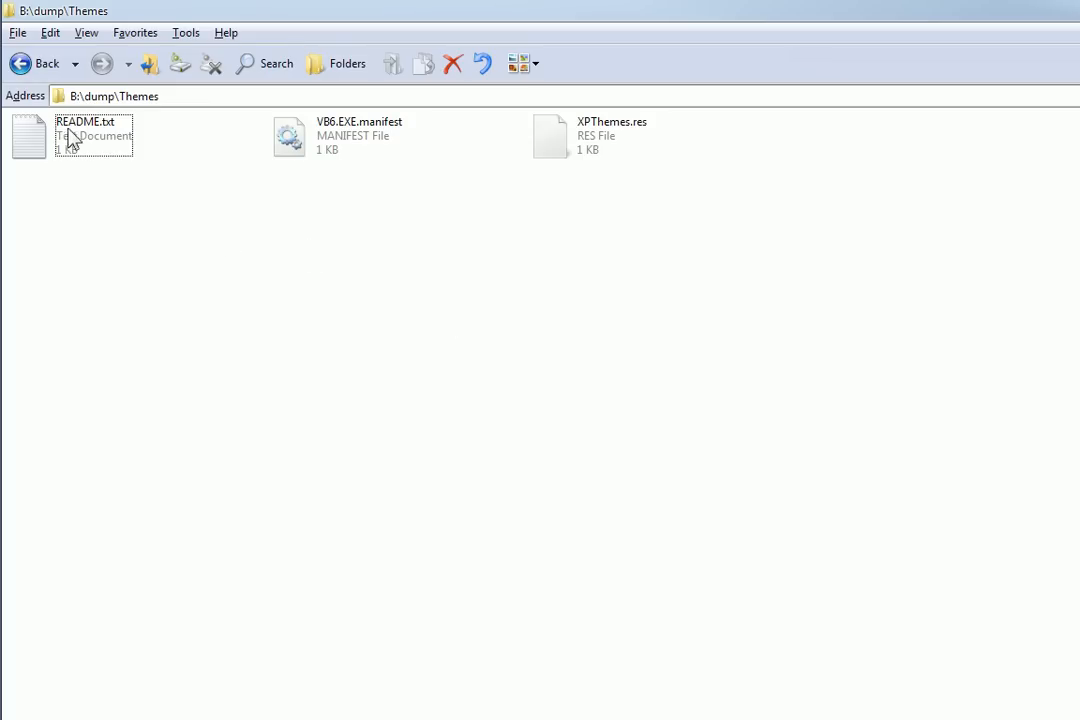
mouse_move(590, 136)
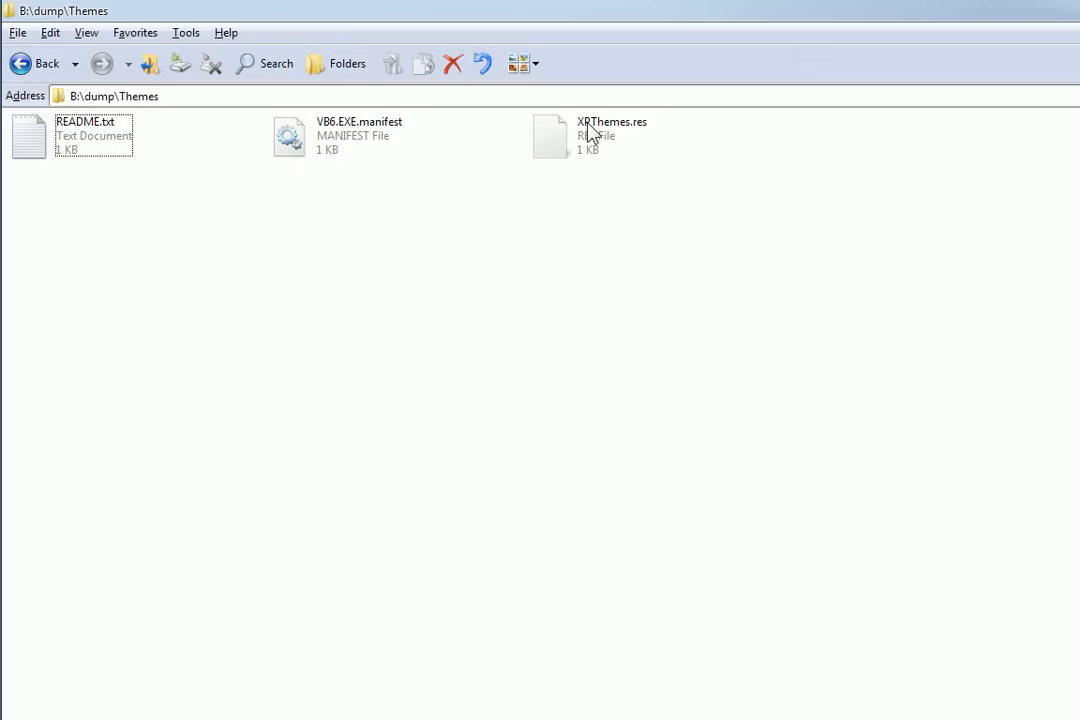
mouse_move(350, 144)
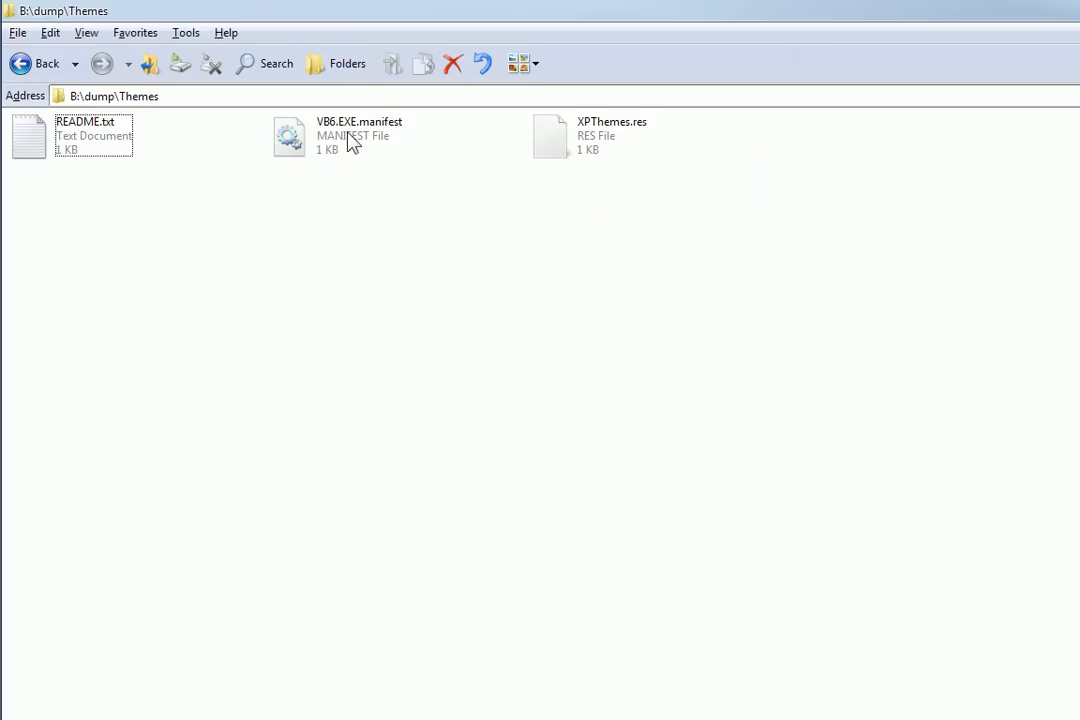
mouse_move(78, 140)
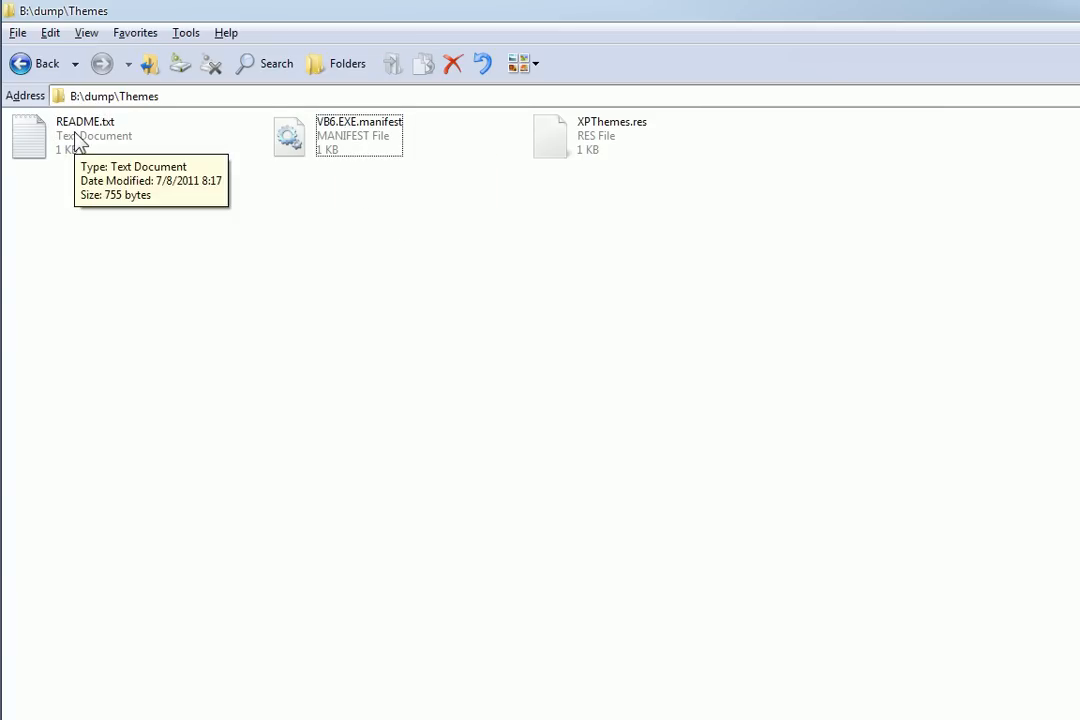
double_click(84, 136)
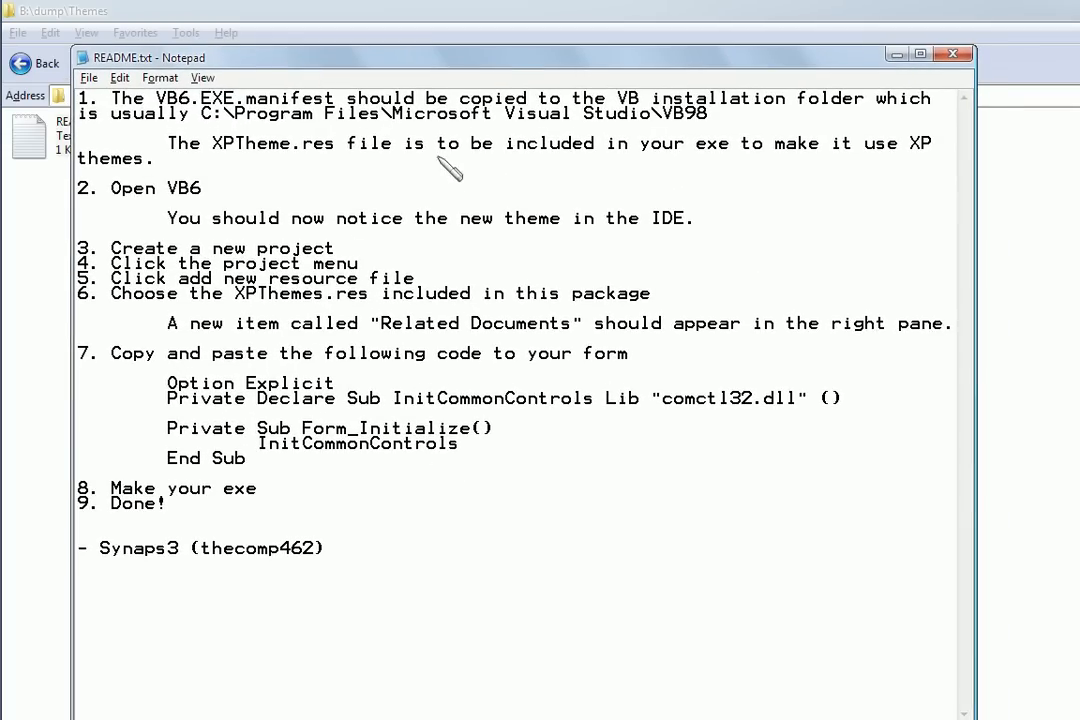
mouse_move(124, 228)
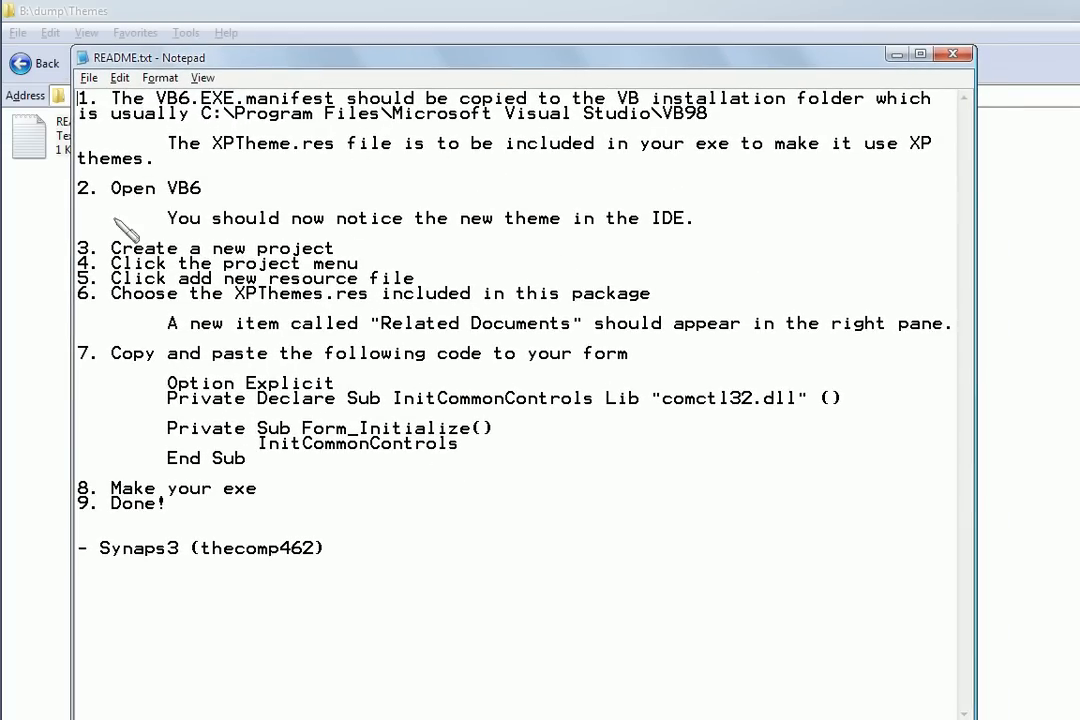
mouse_move(420, 178)
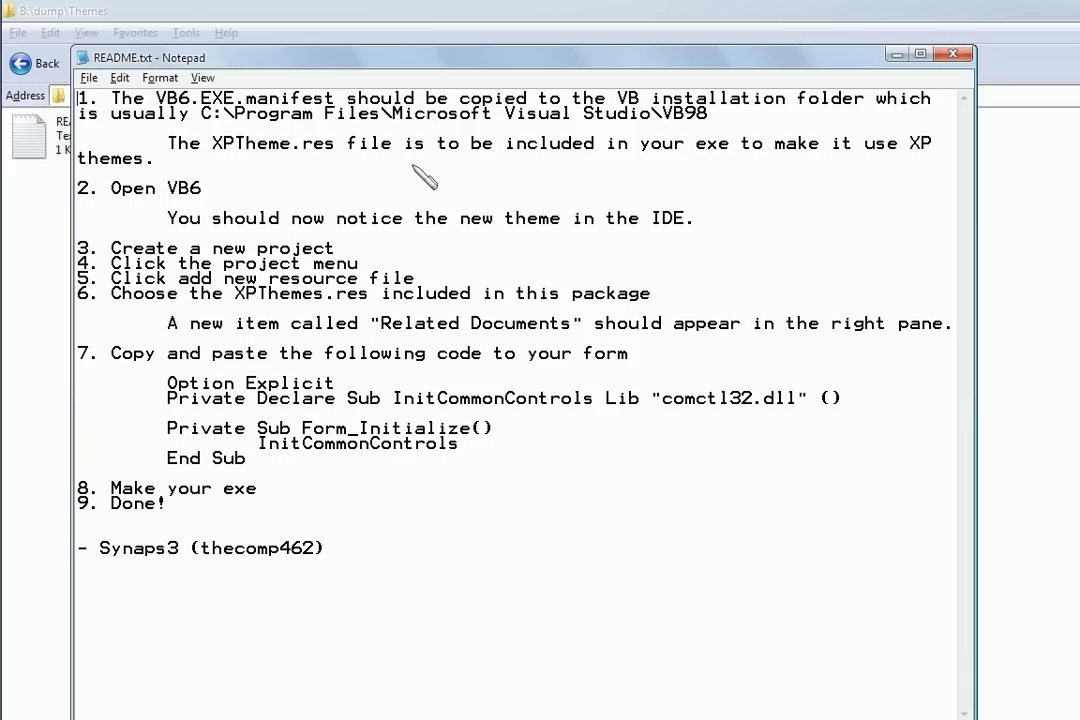
mouse_move(778, 608)
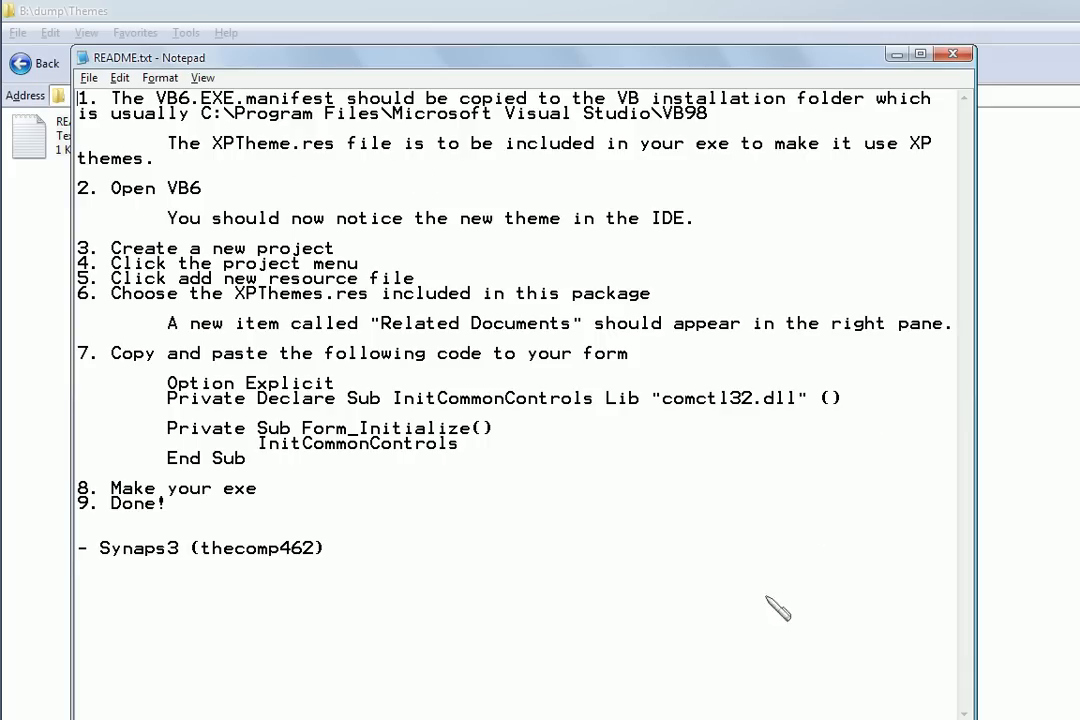
mouse_move(280, 184)
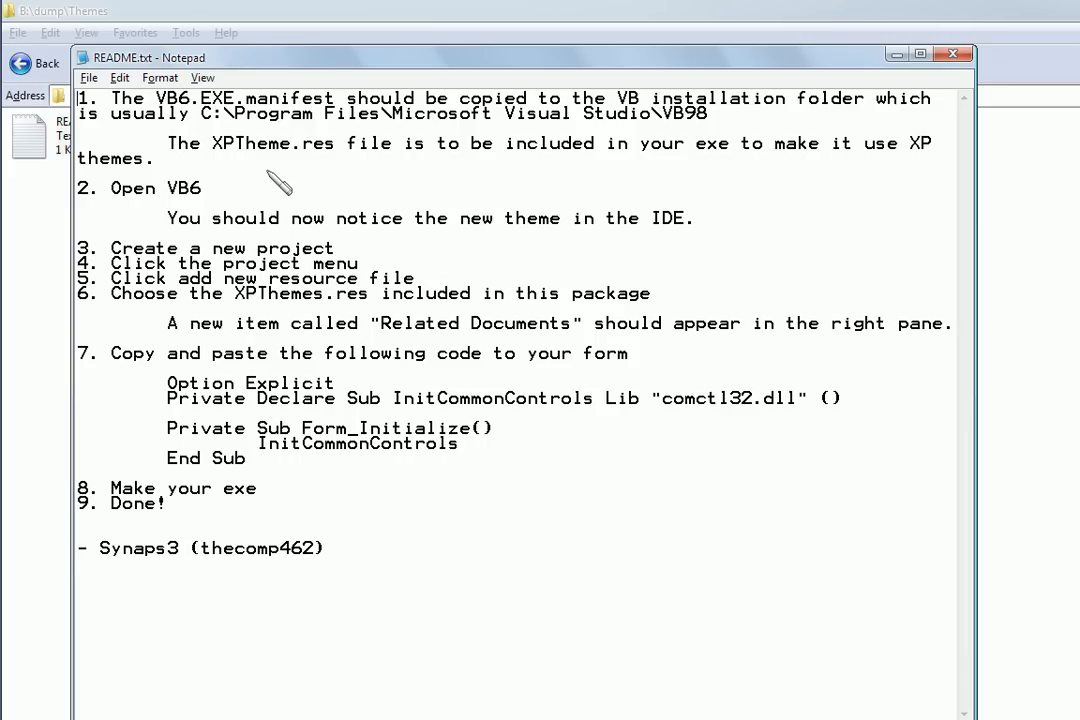
mouse_move(278, 136)
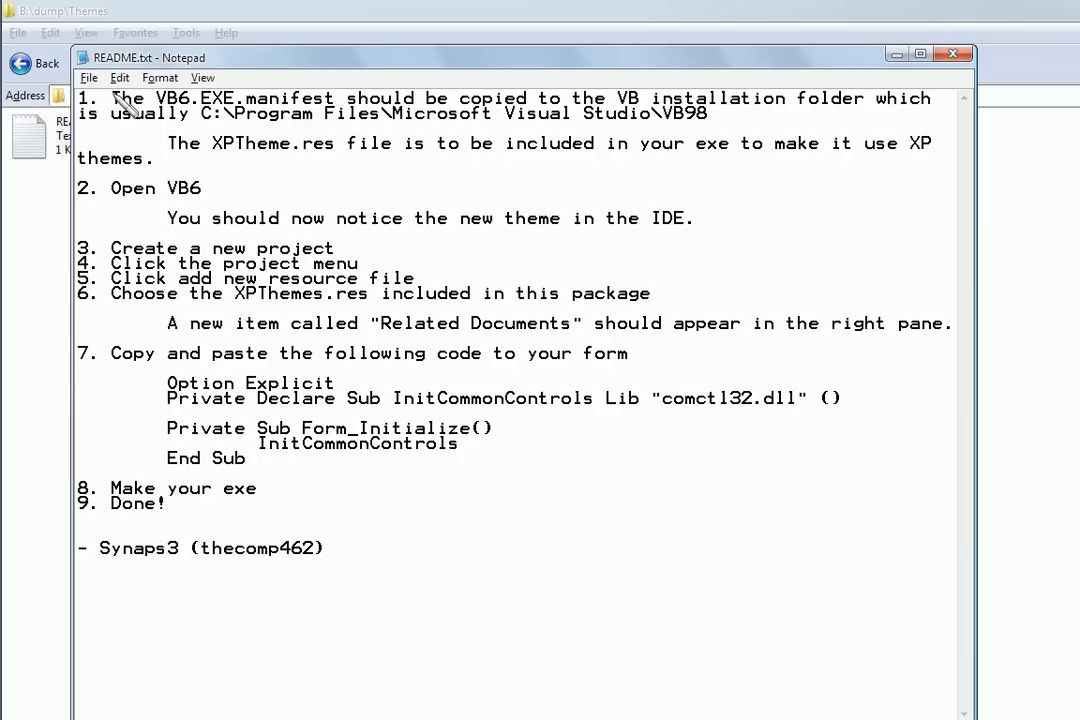
Highlight the README's first step about copying the manifest, then close Notepad
drag(112, 98, 564, 98)
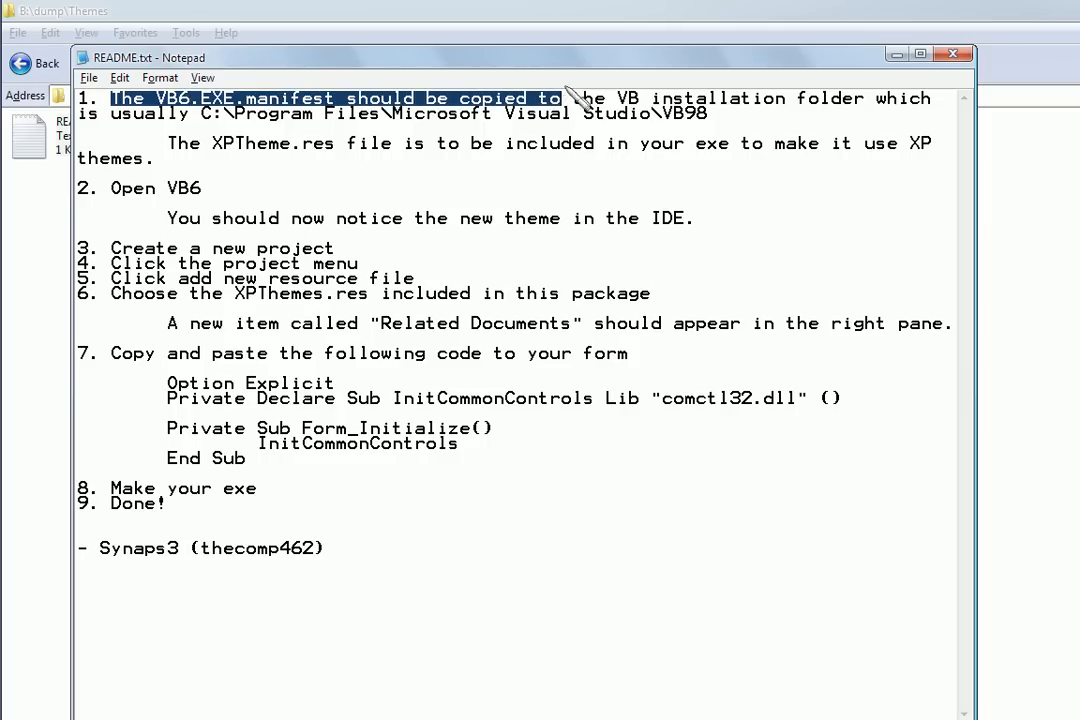
drag(564, 98, 870, 98)
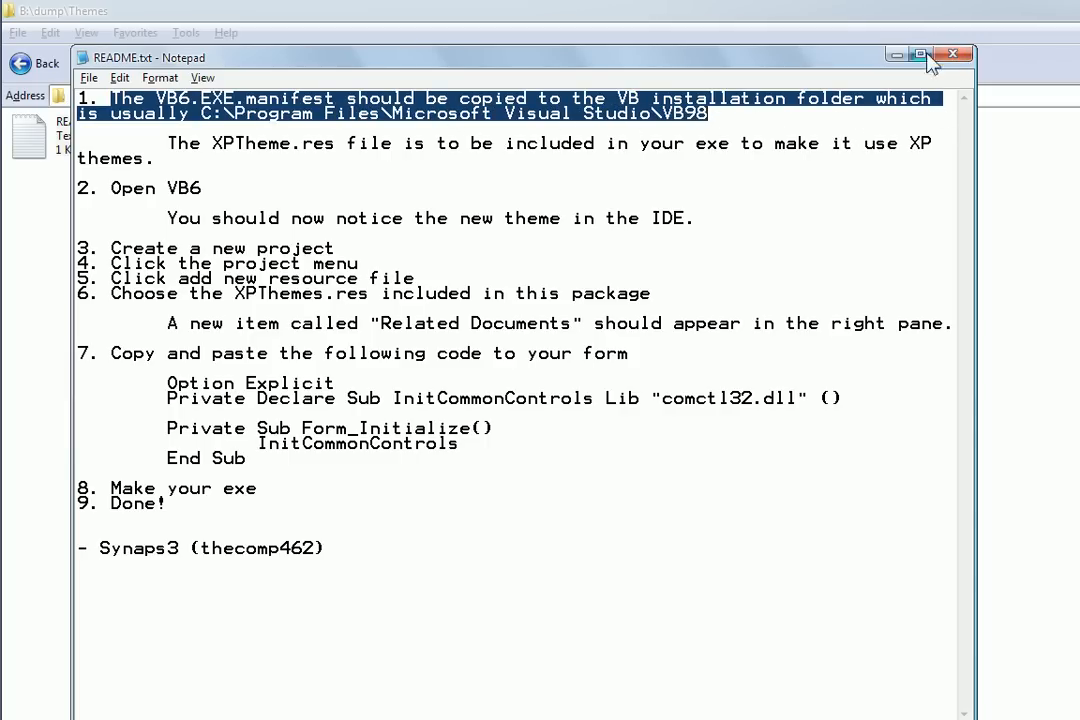
click(952, 56)
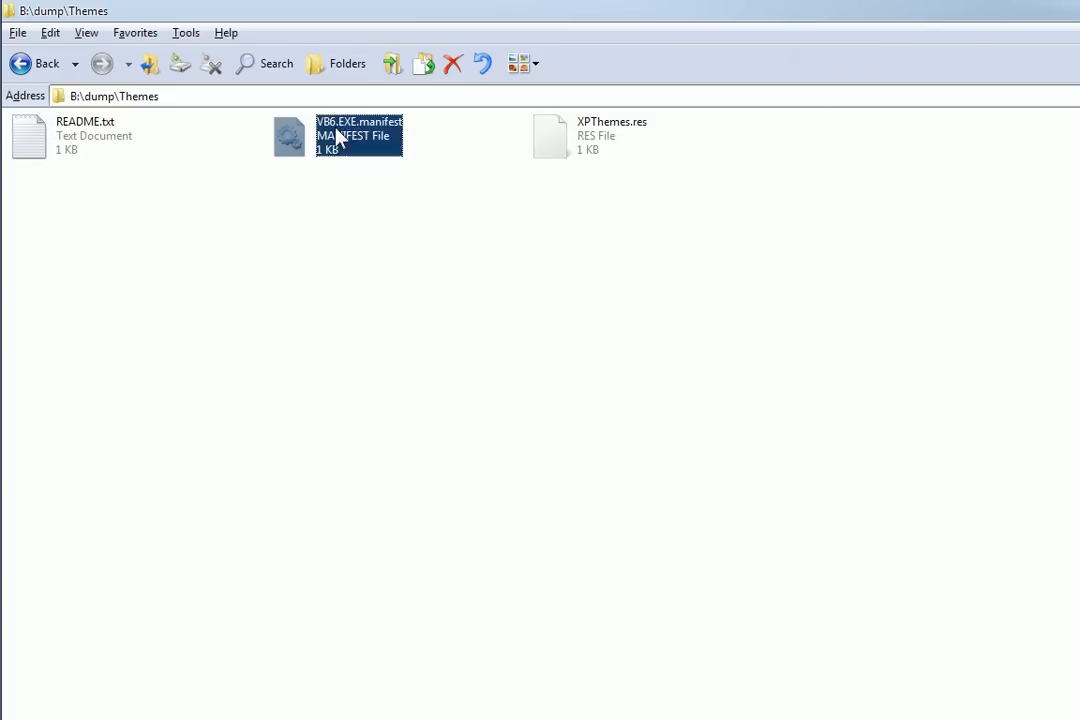
Select VB6.EXE.manifest and navigate to E:\ProgramFiles\VB6 to paste it there
click(330, 250)
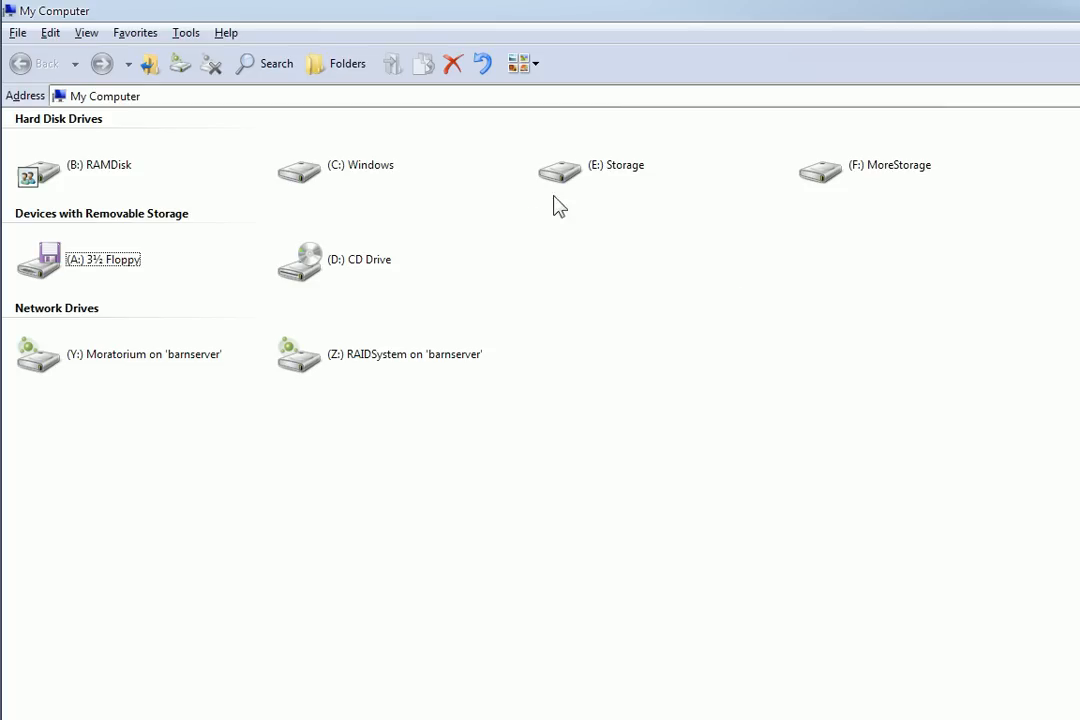
double_click(560, 170)
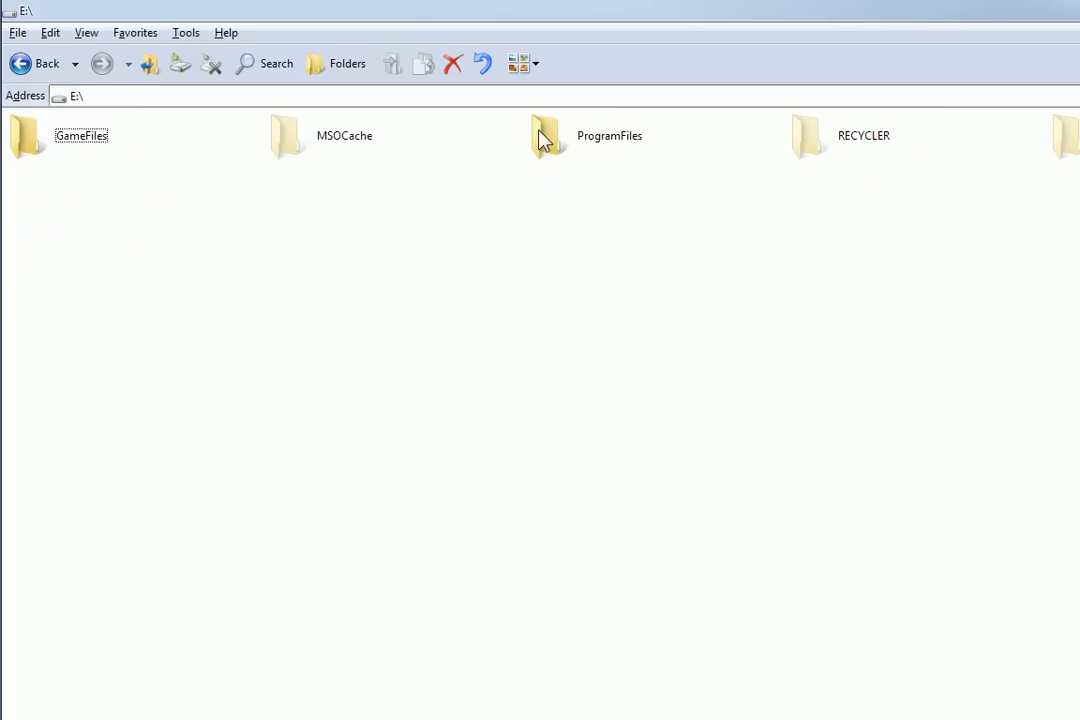
double_click(544, 136)
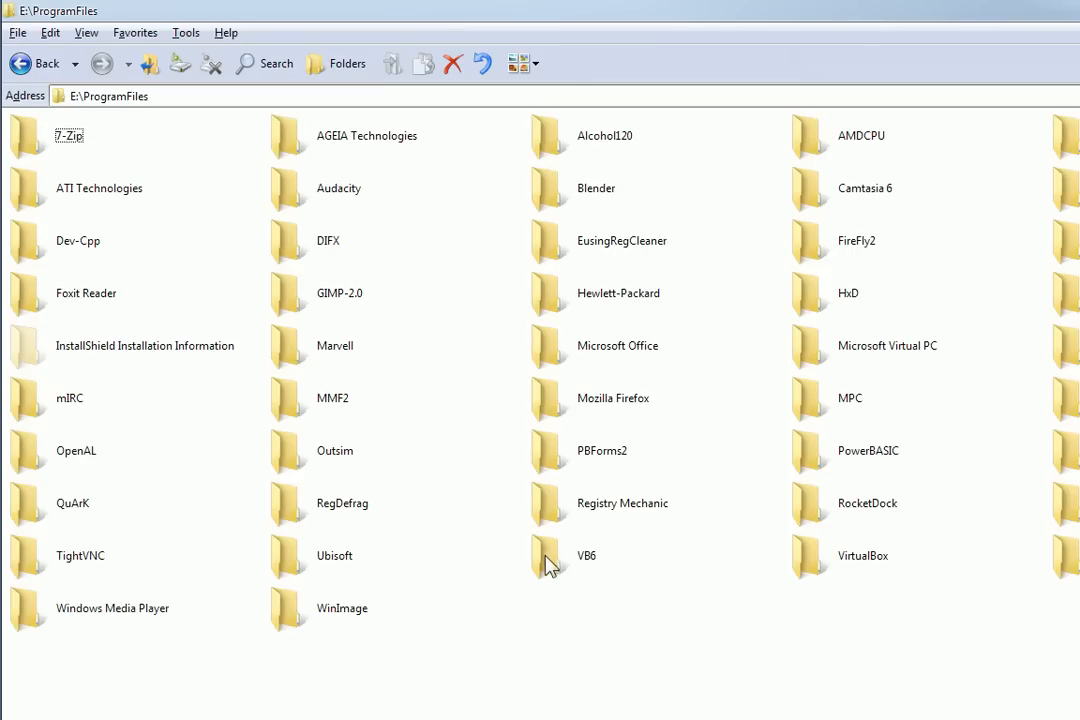
double_click(586, 556)
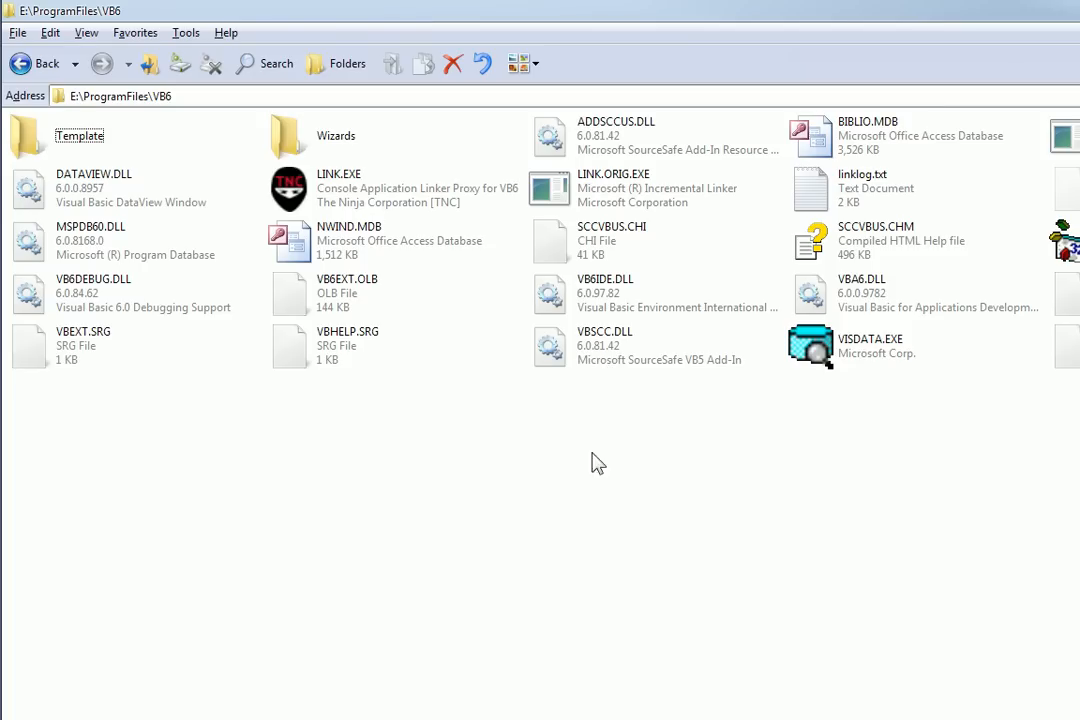
right_click(596, 460)
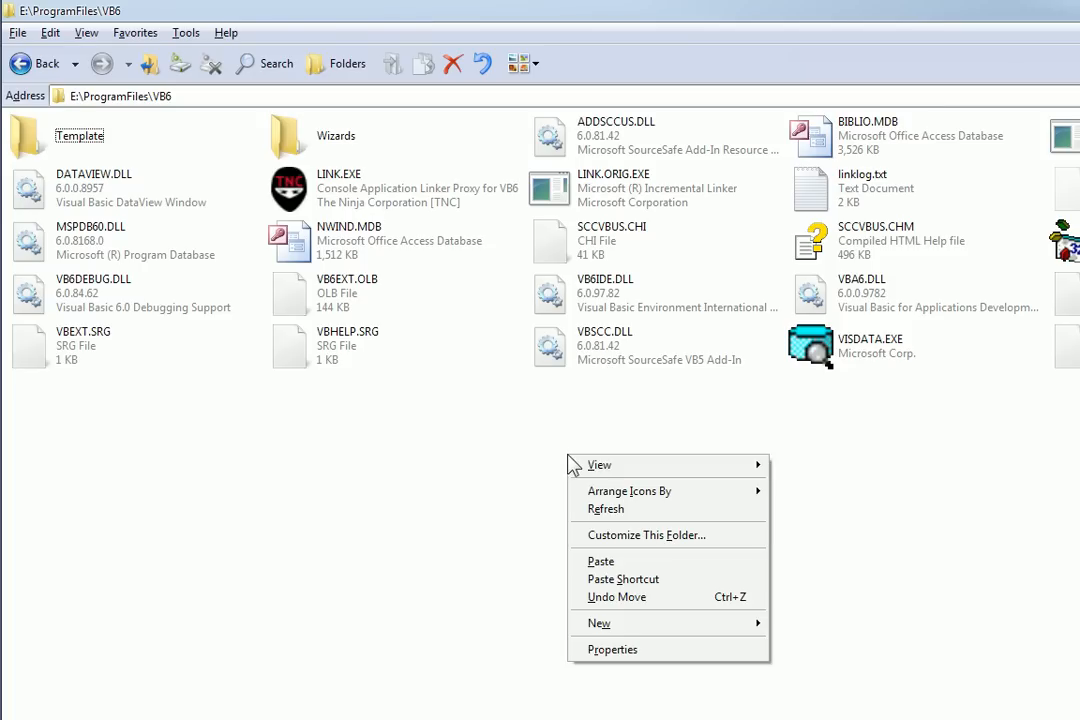
mouse_move(640, 560)
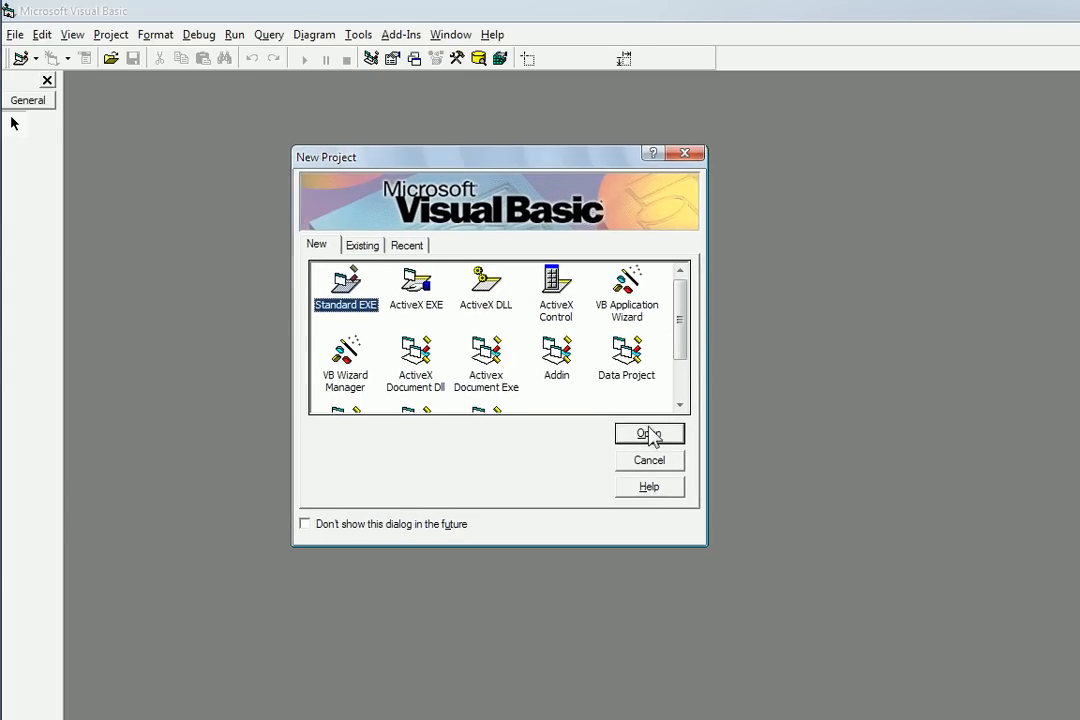
Create a Standard EXE project and draw a command button and a check box on Form1
click(648, 432)
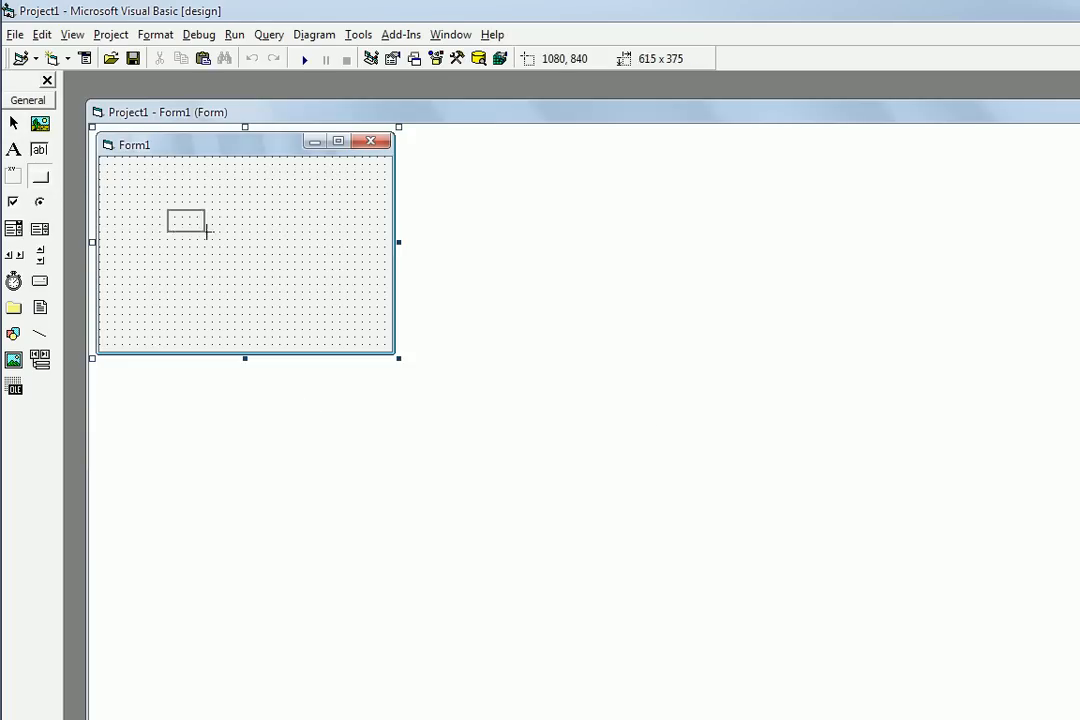
drag(184, 218, 320, 256)
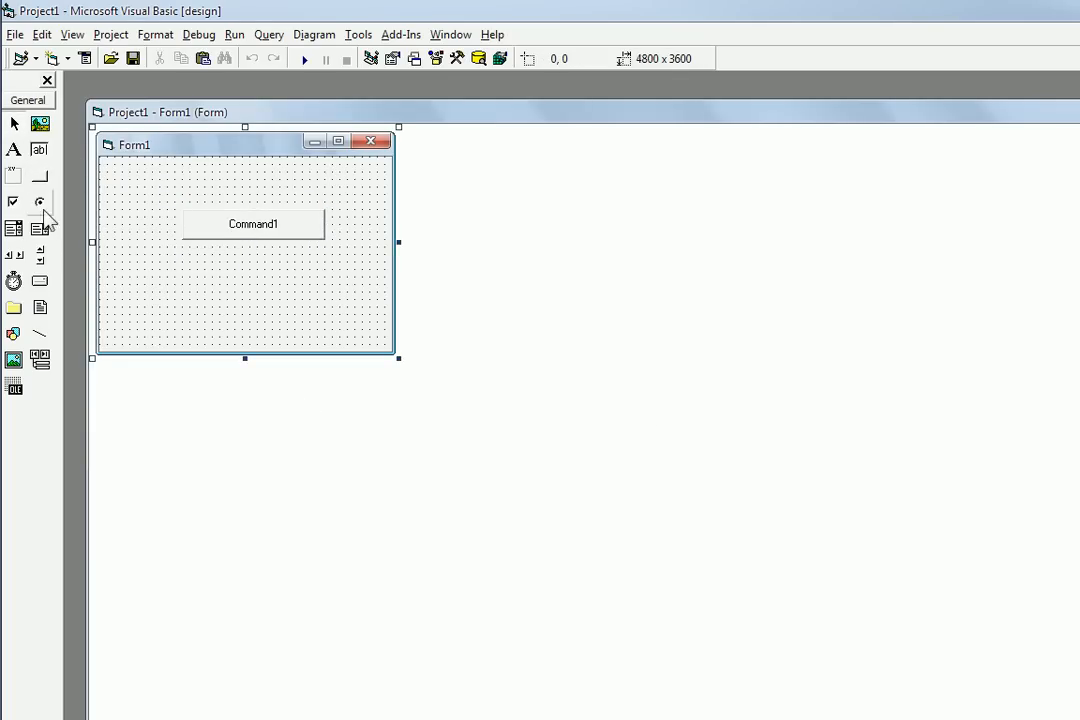
drag(132, 268, 252, 288)
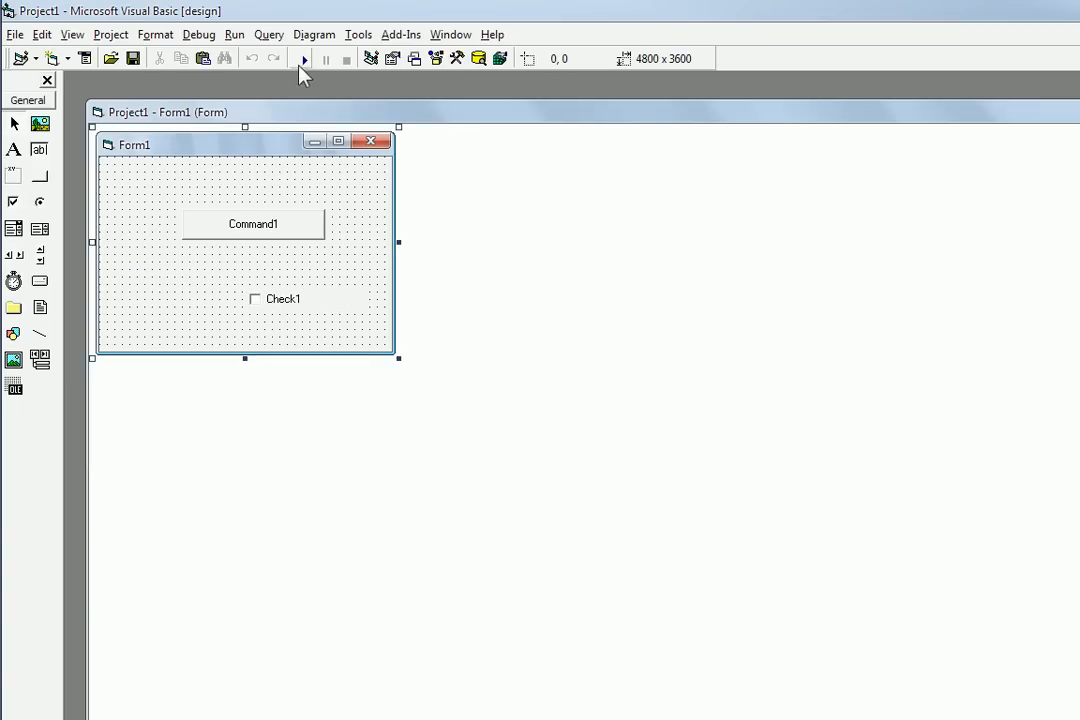
End the running test form and quit Visual Basic without saving changes
click(304, 58)
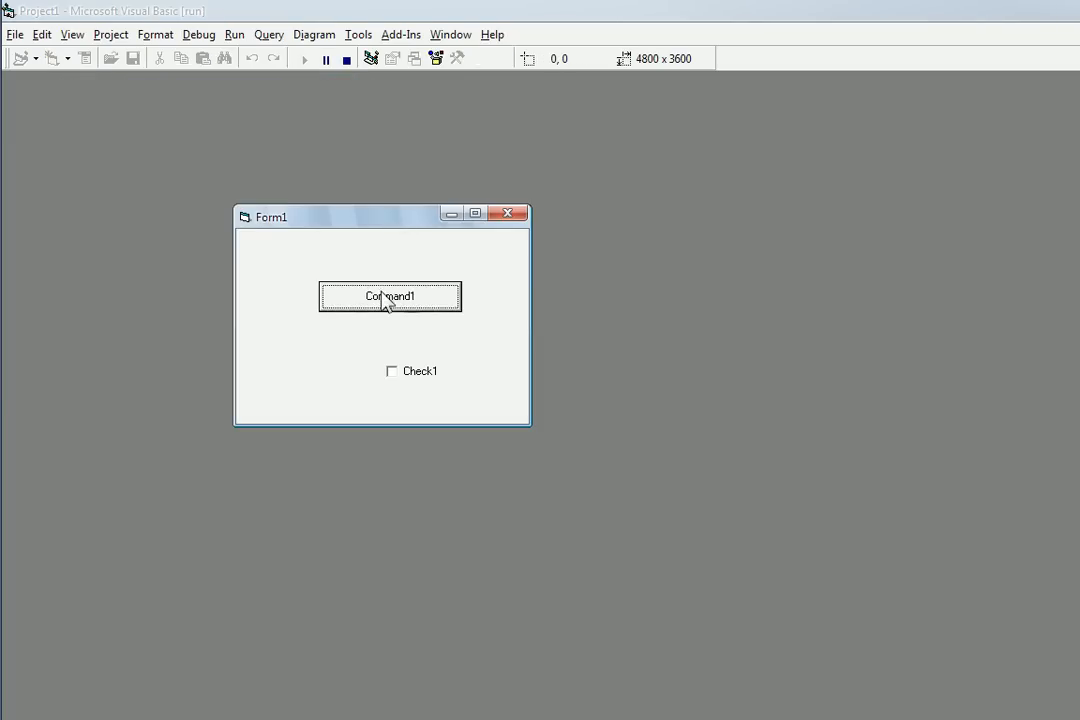
click(344, 58)
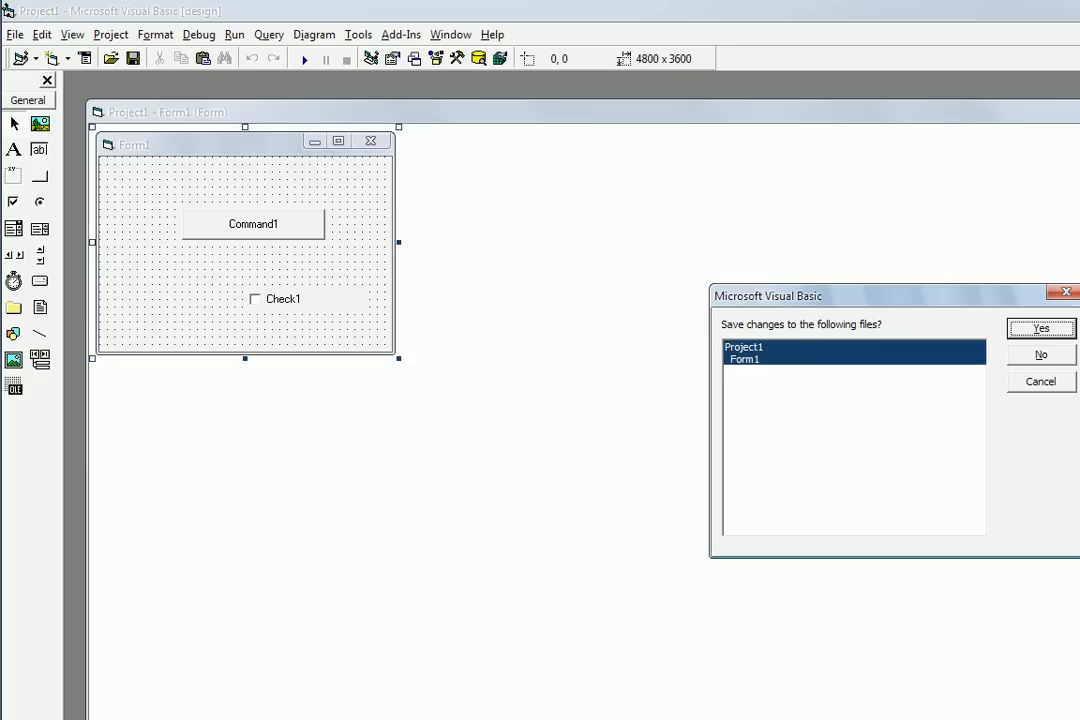
click(1040, 354)
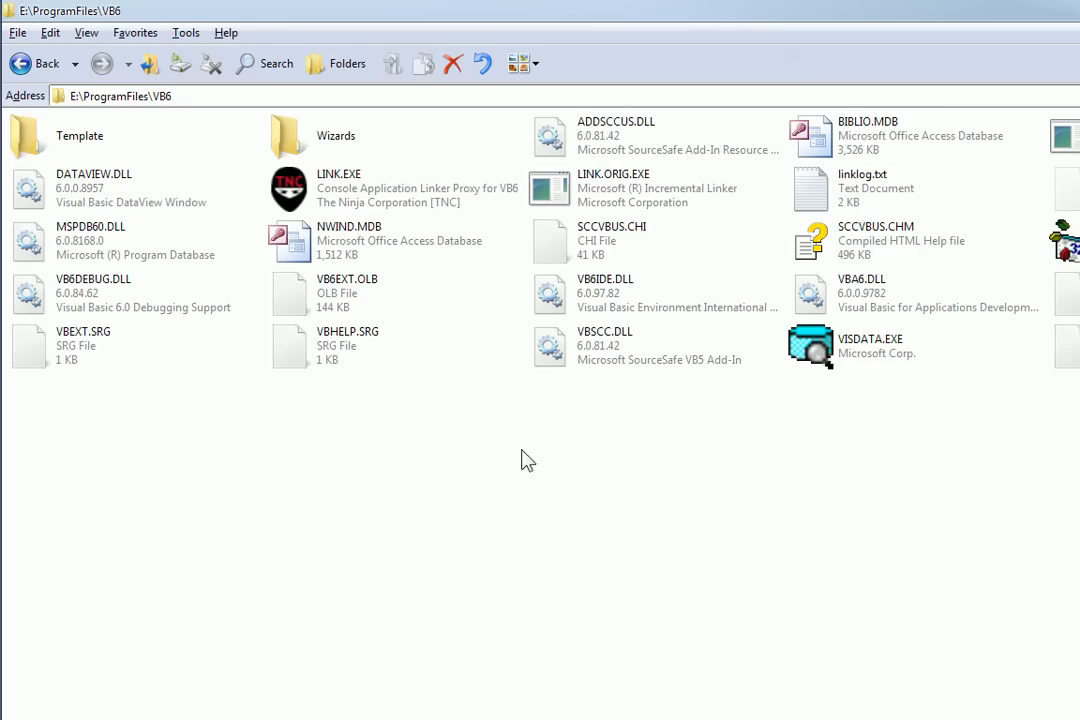
Paste VB6.EXE.manifest into the VB6 folder and launch VB6.EXE from there
right_click(528, 458)
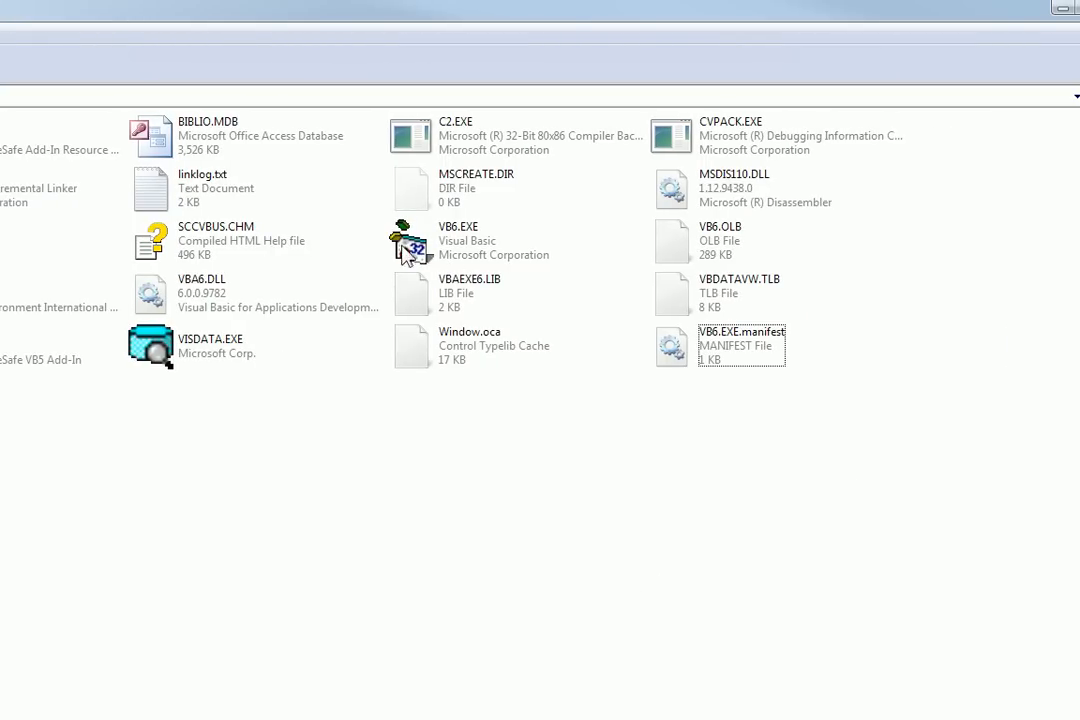
double_click(408, 240)
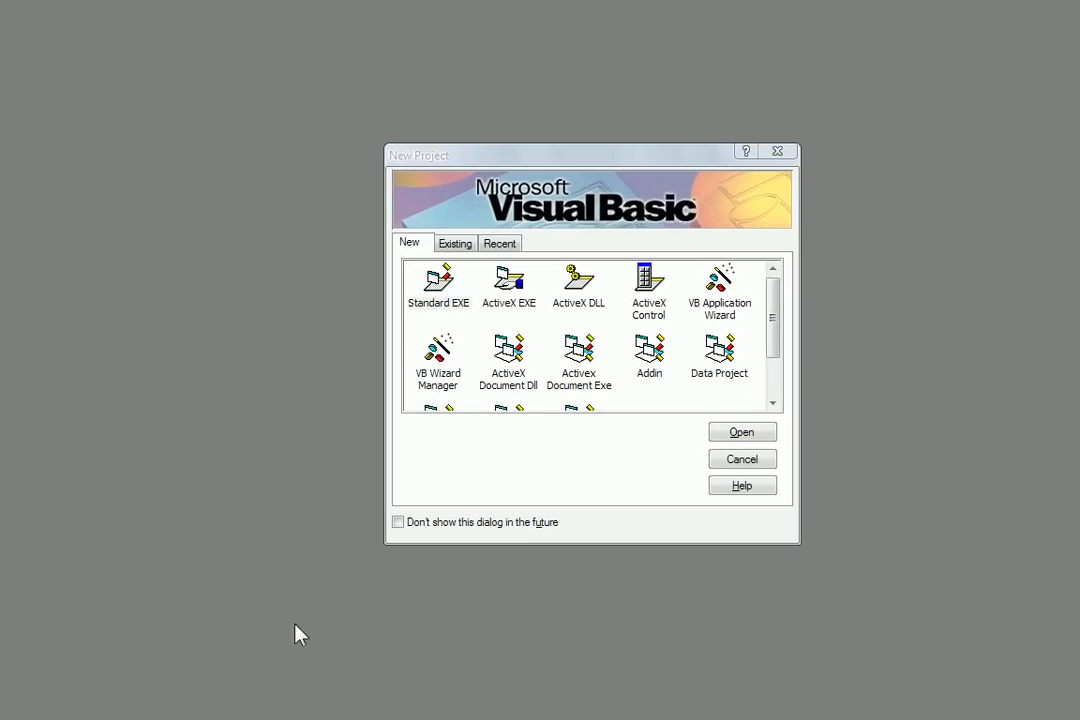
Start a Standard EXE project, draw Command1 and Command2 on Form1, and test-run it once
click(438, 284)
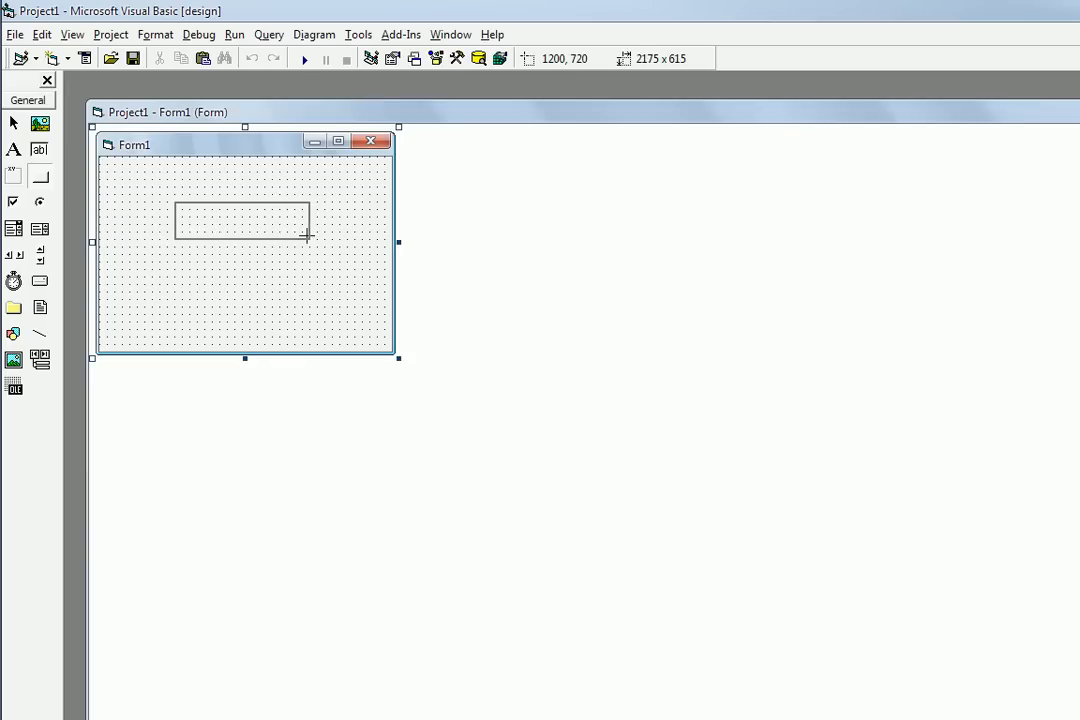
drag(176, 196, 308, 240)
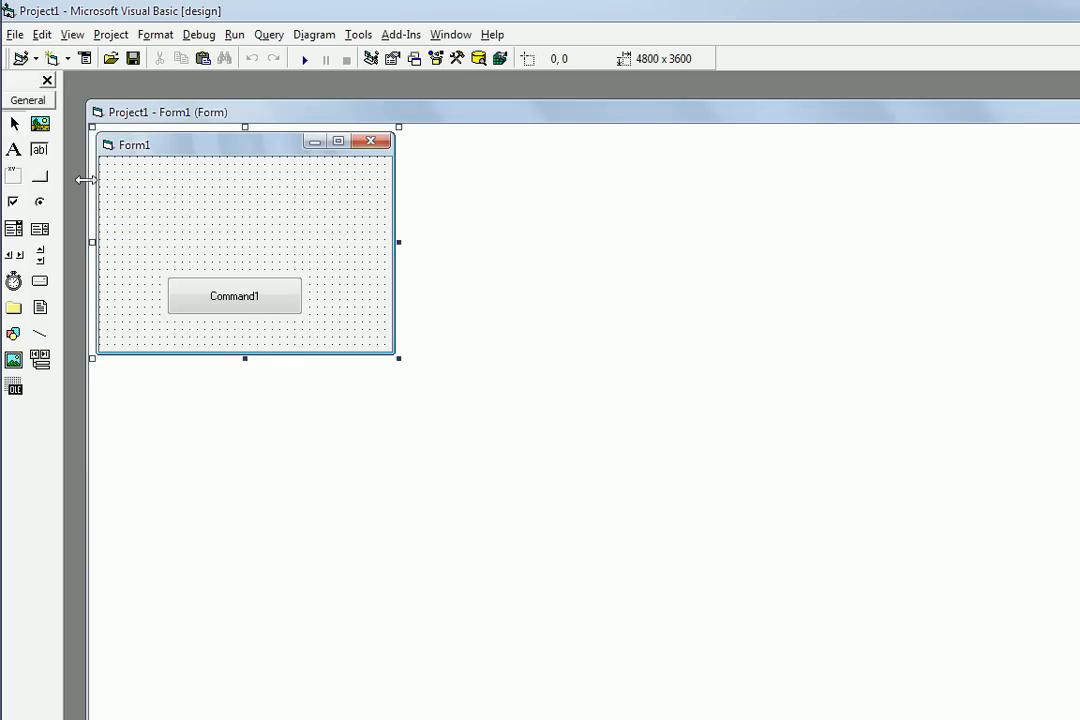
drag(196, 200, 356, 226)
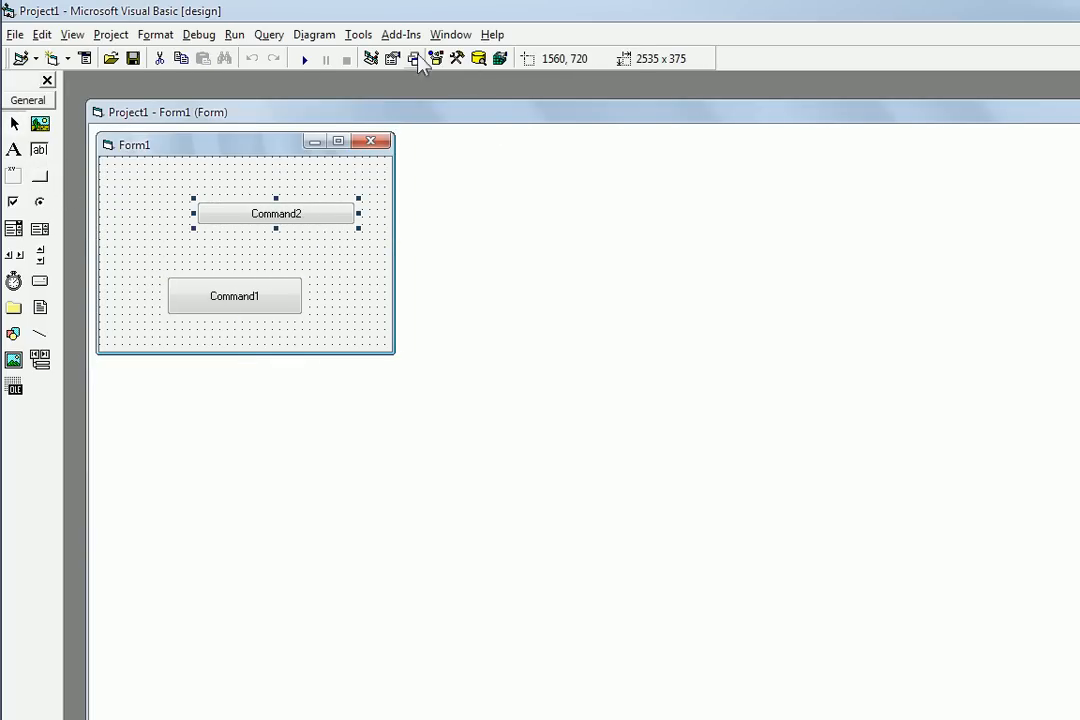
click(304, 58)
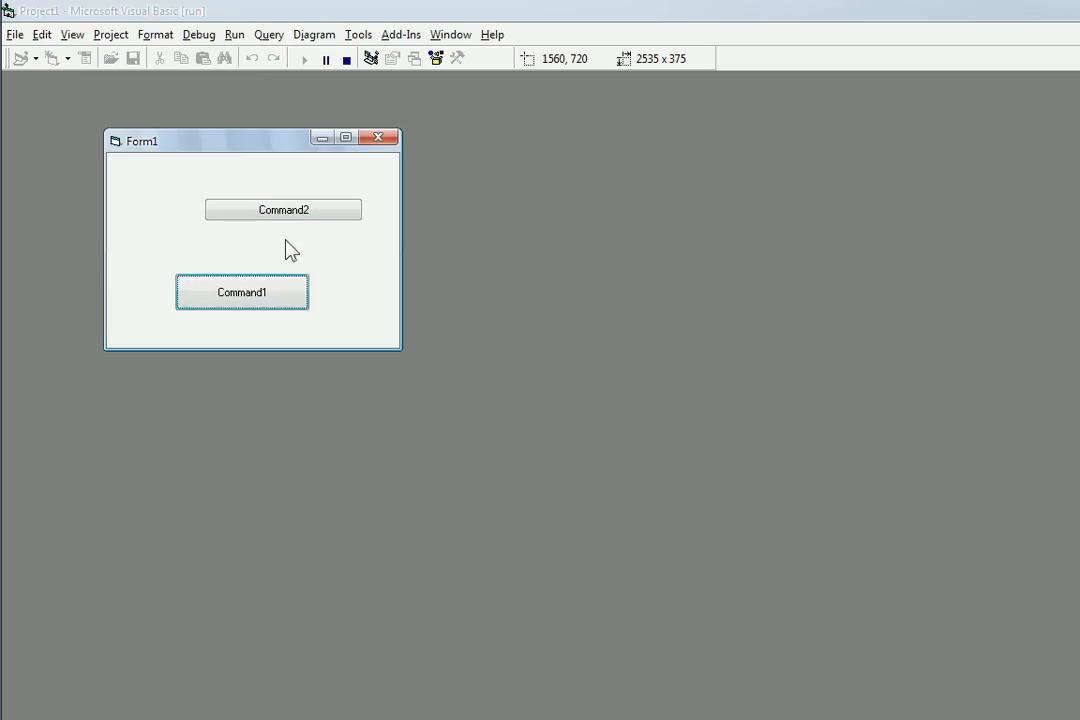
click(344, 58)
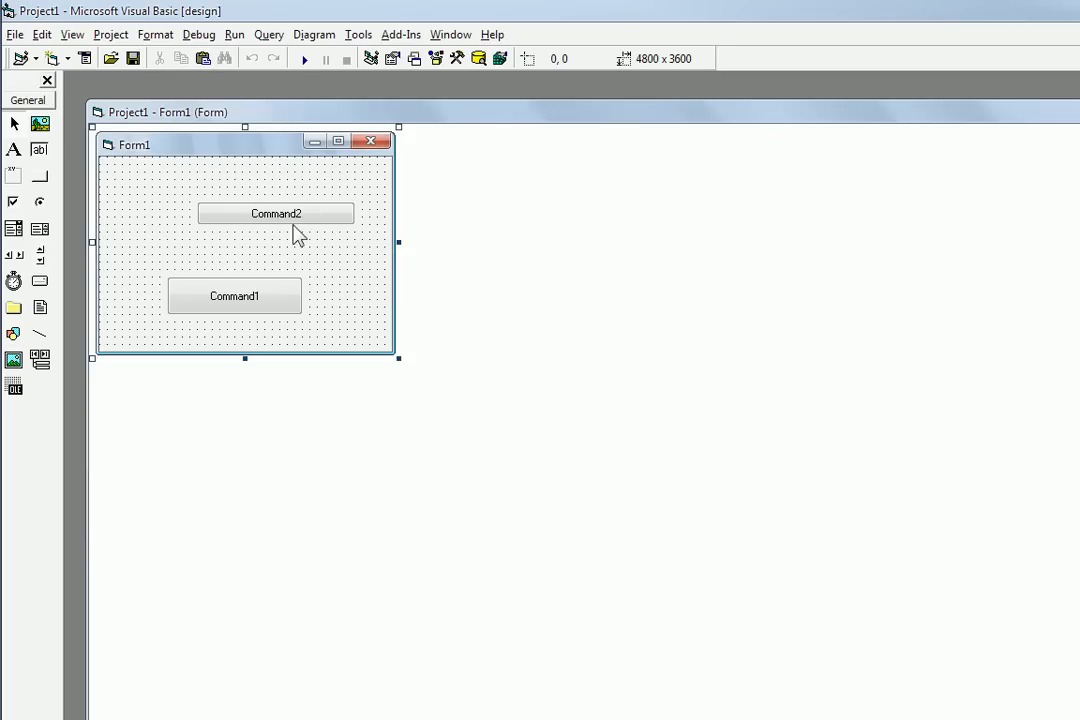
mouse_move(652, 528)
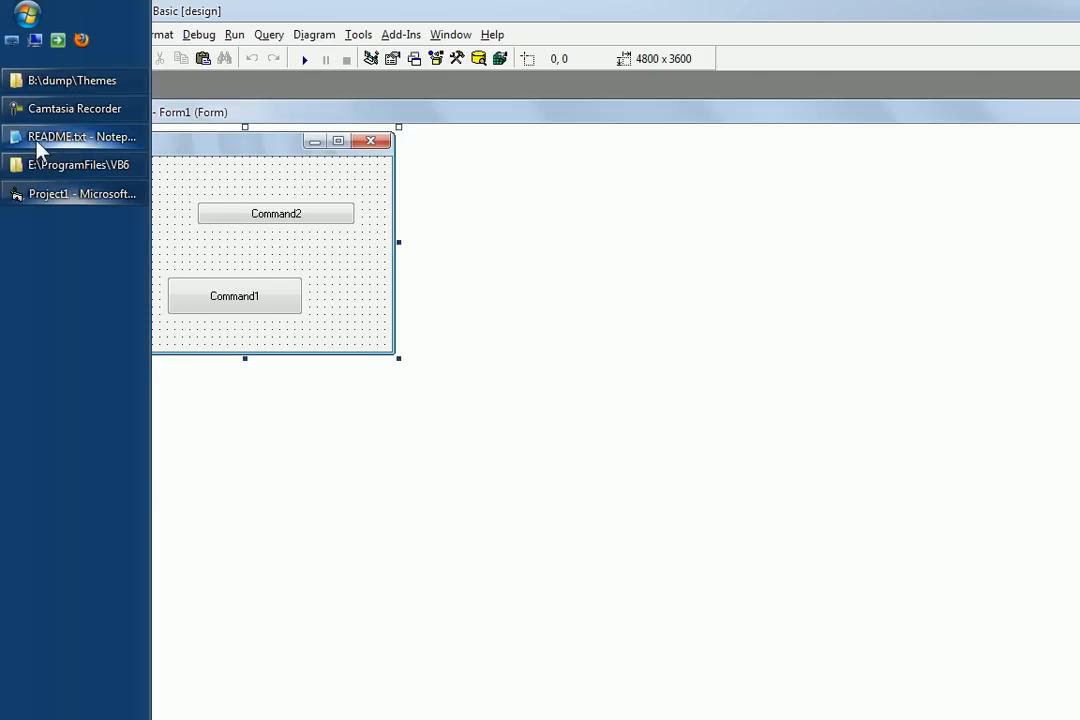
Bring README.txt forward beside the form and highlight step 4 about the Project menu
click(76, 136)
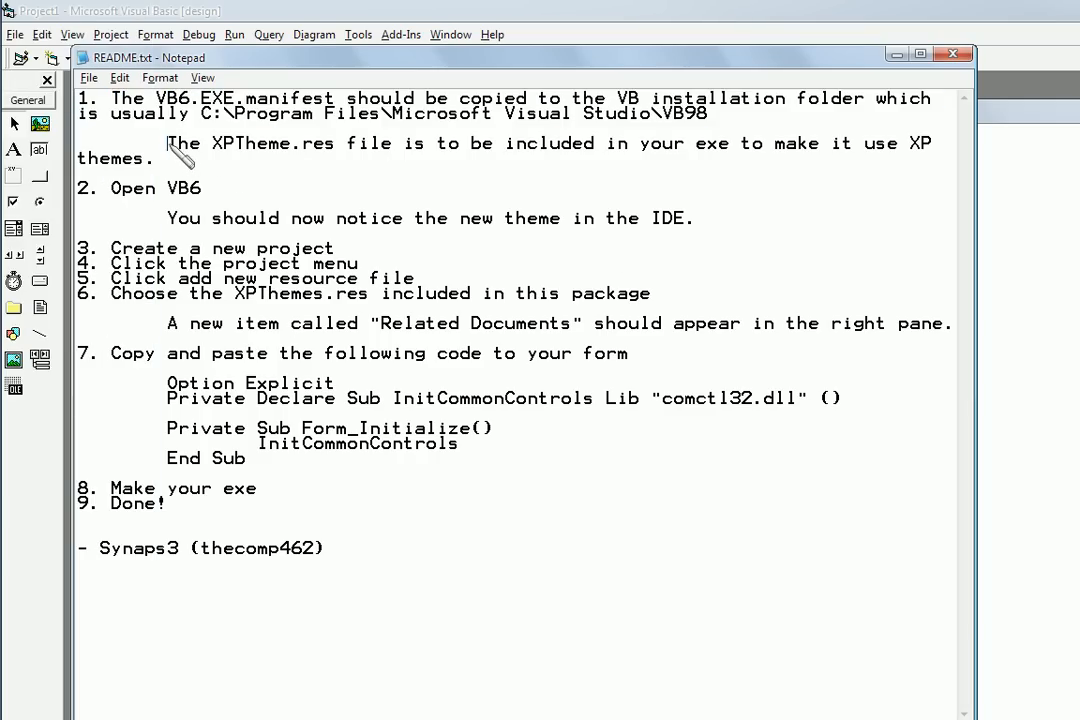
drag(168, 144, 150, 158)
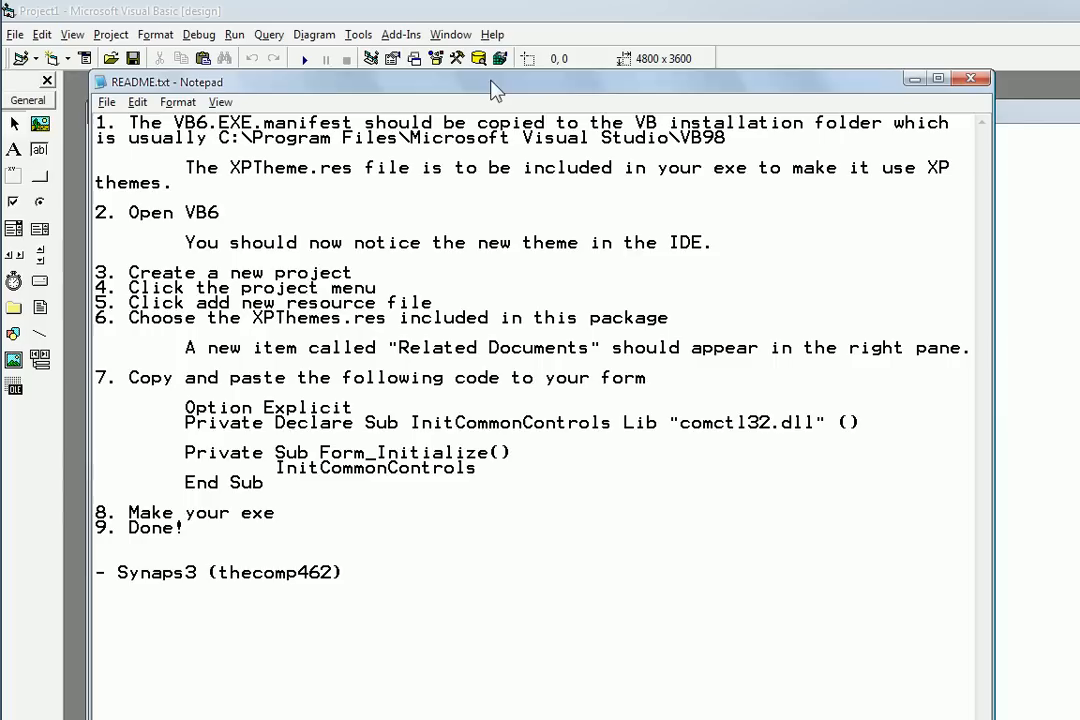
drag(184, 244, 616, 244)
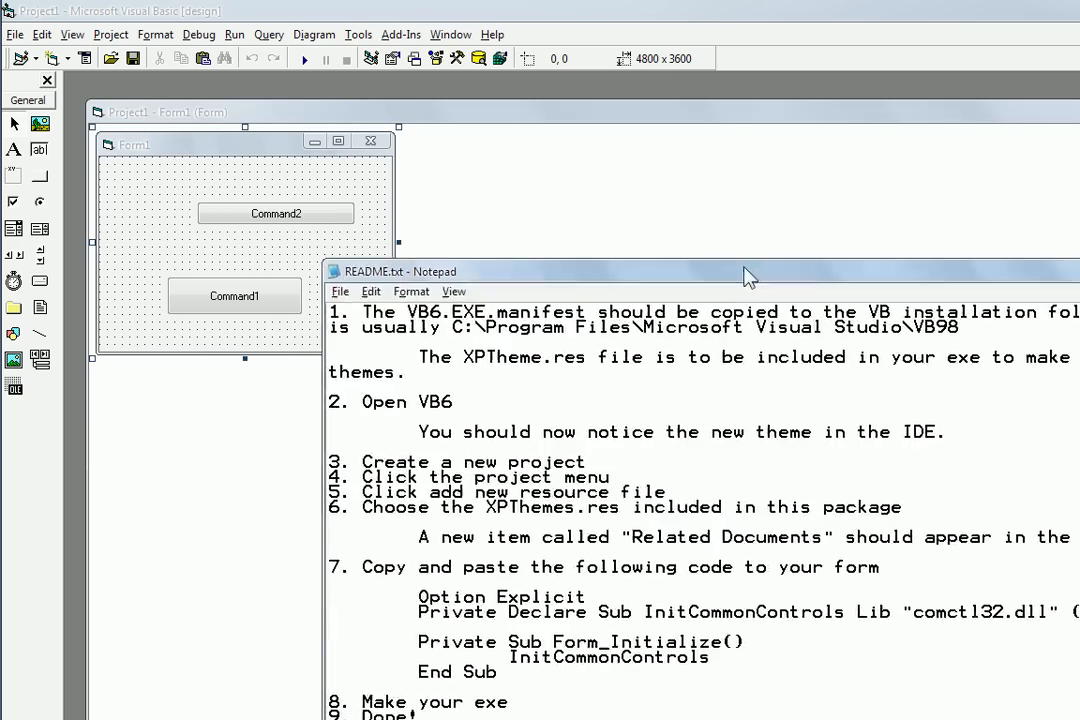
drag(750, 272, 690, 348)
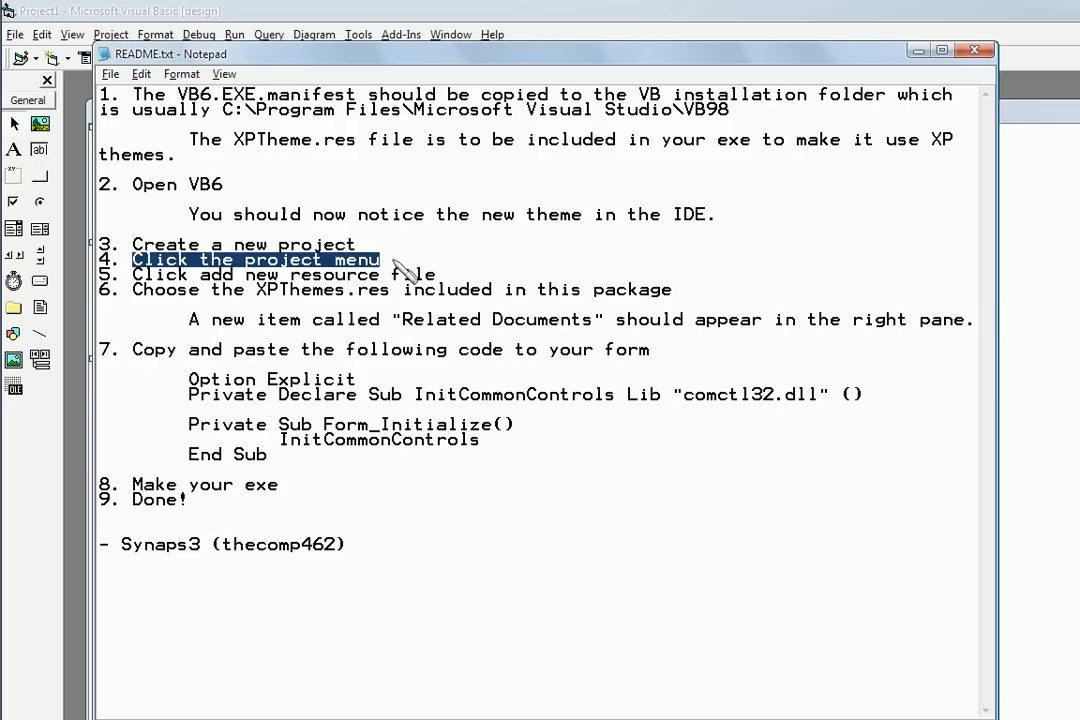
mouse_move(920, 52)
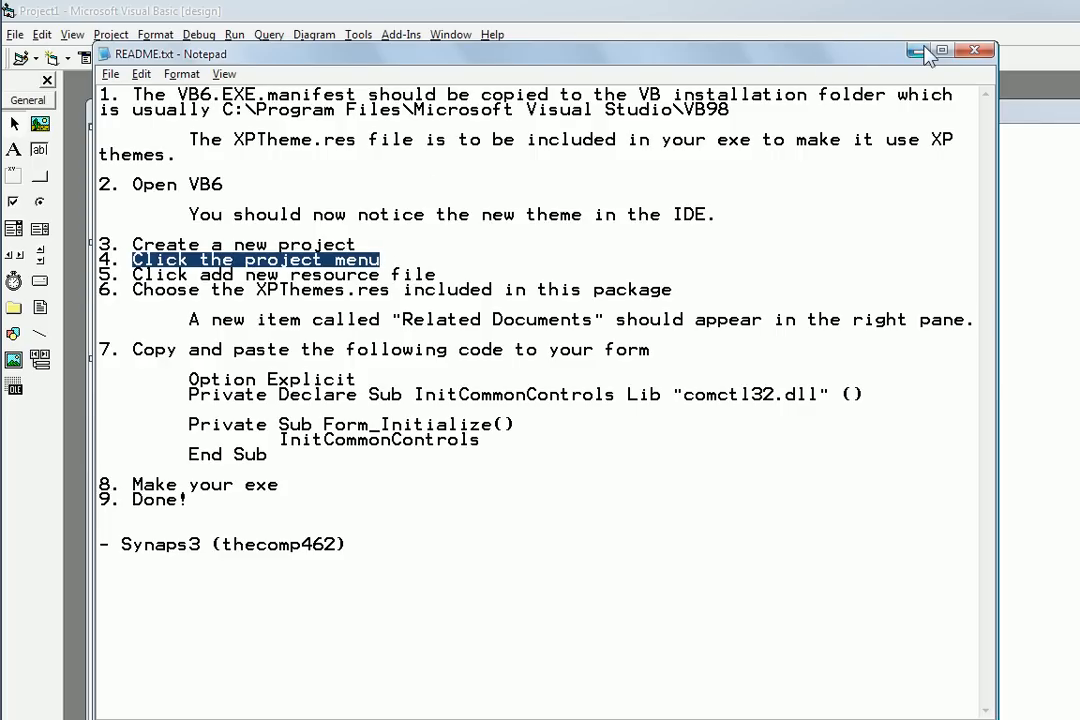
mouse_move(180, 284)
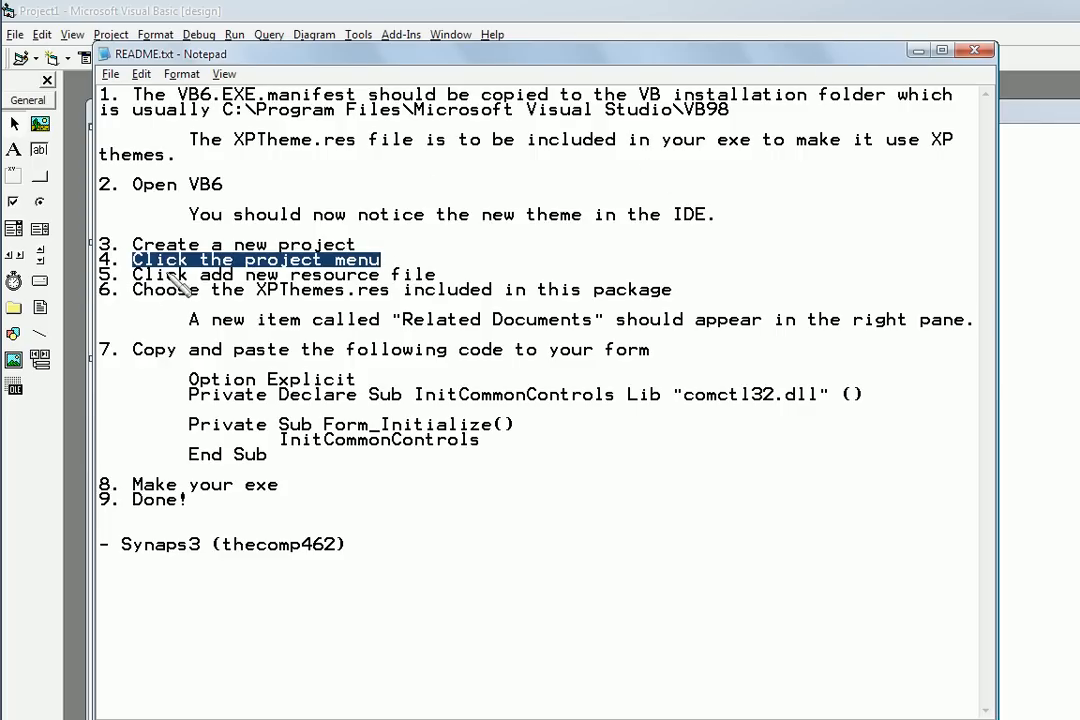
mouse_move(920, 88)
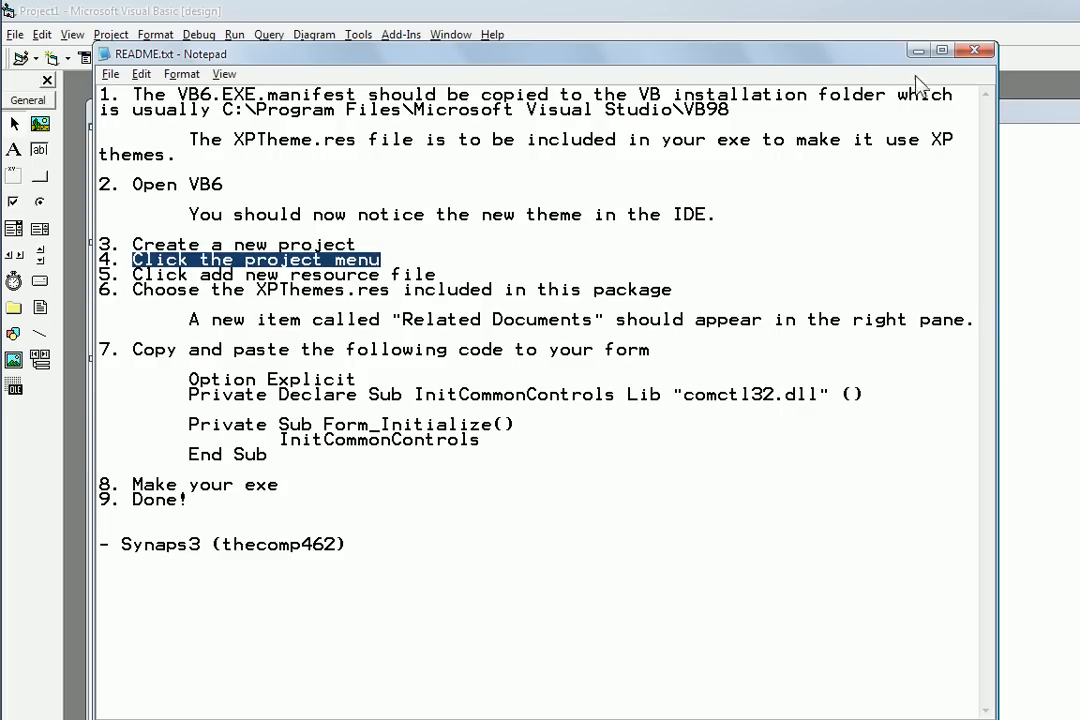
Add XPThemes.res from the Themes folder via Project > Add New Resource File
click(110, 34)
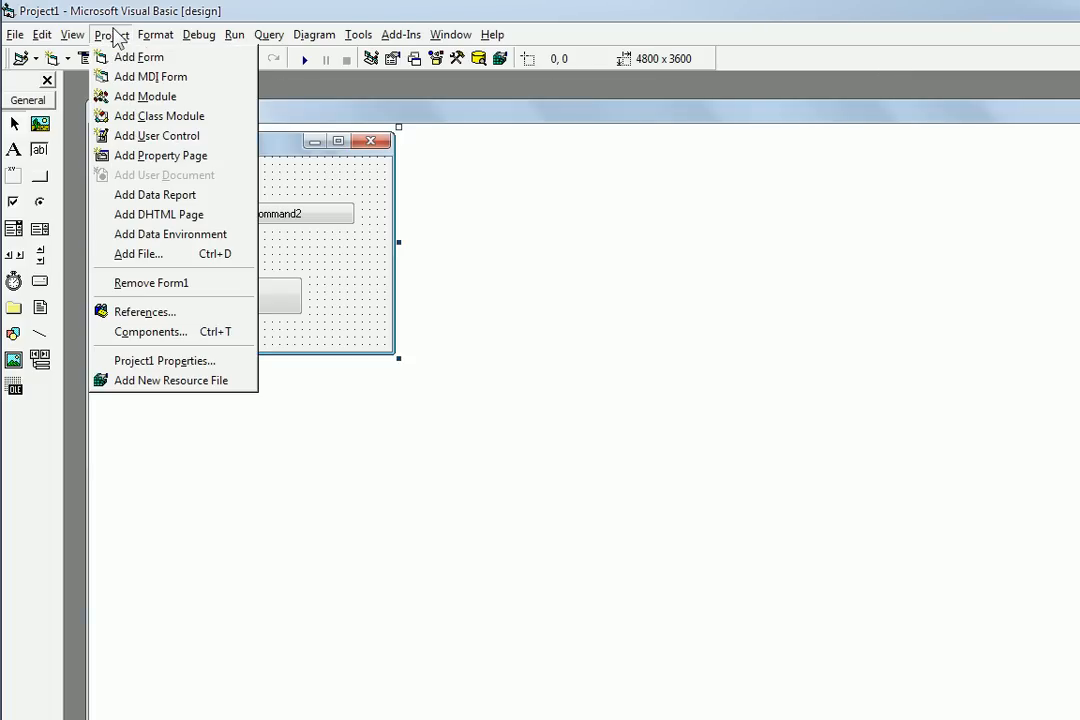
mouse_move(172, 380)
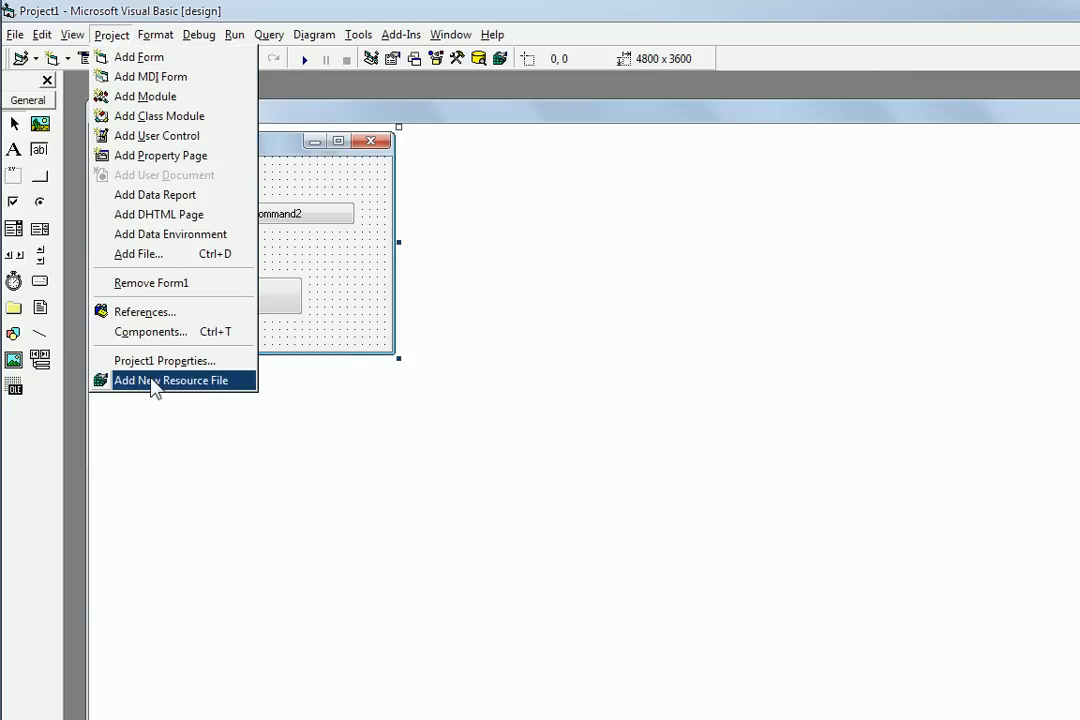
click(172, 380)
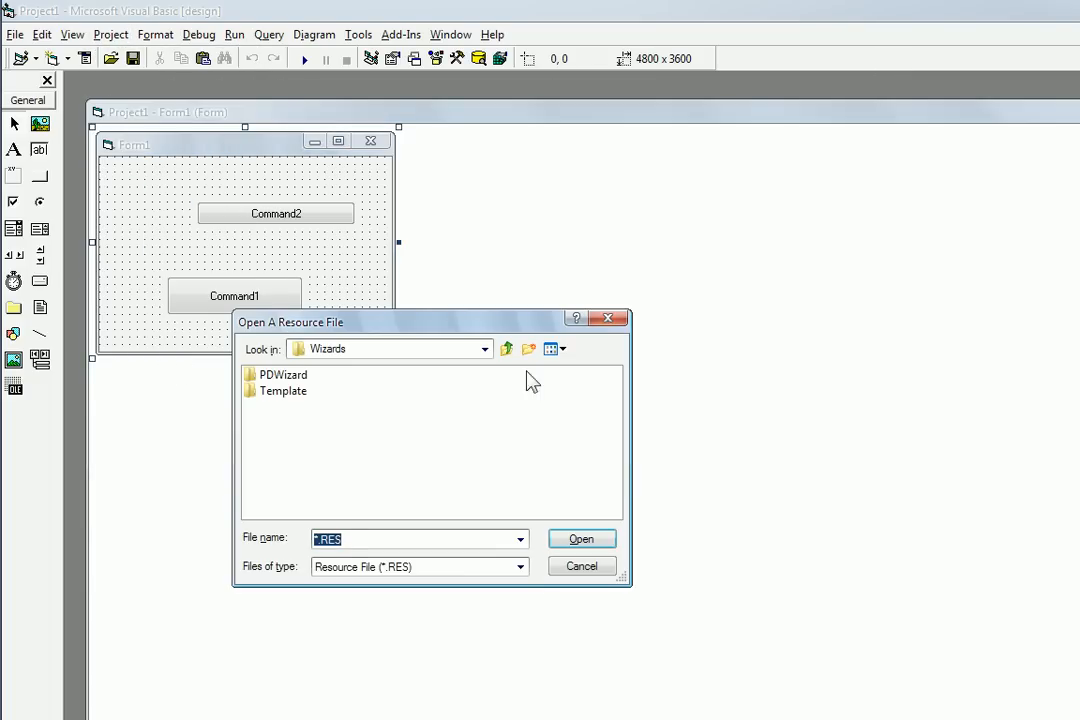
click(484, 348)
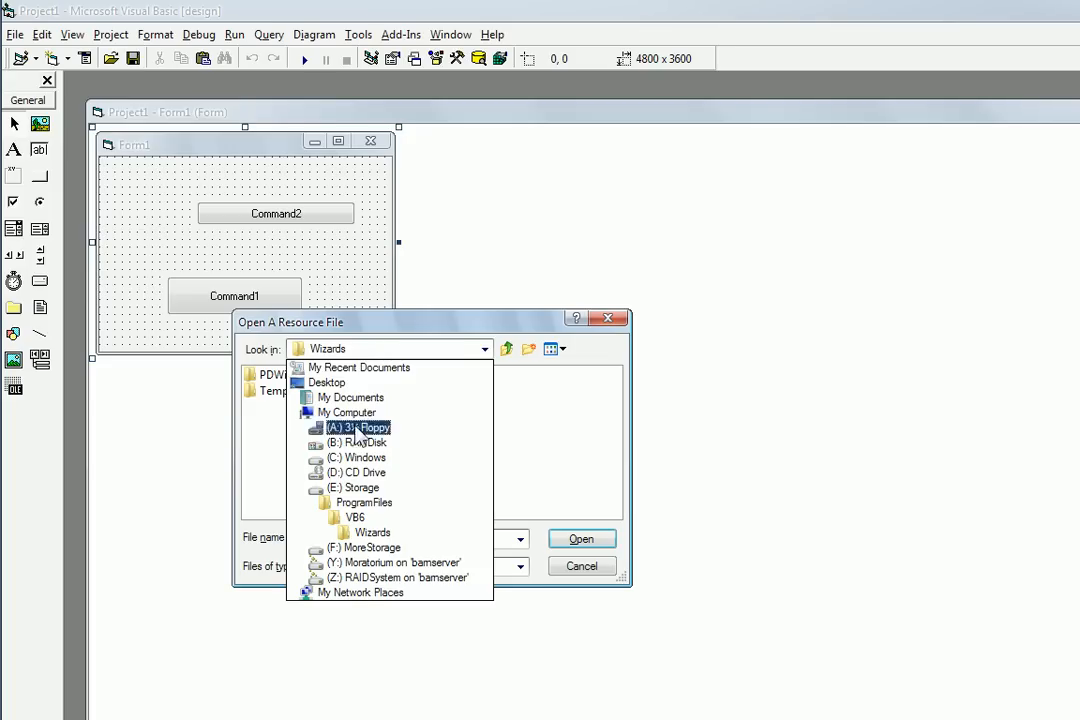
click(356, 442)
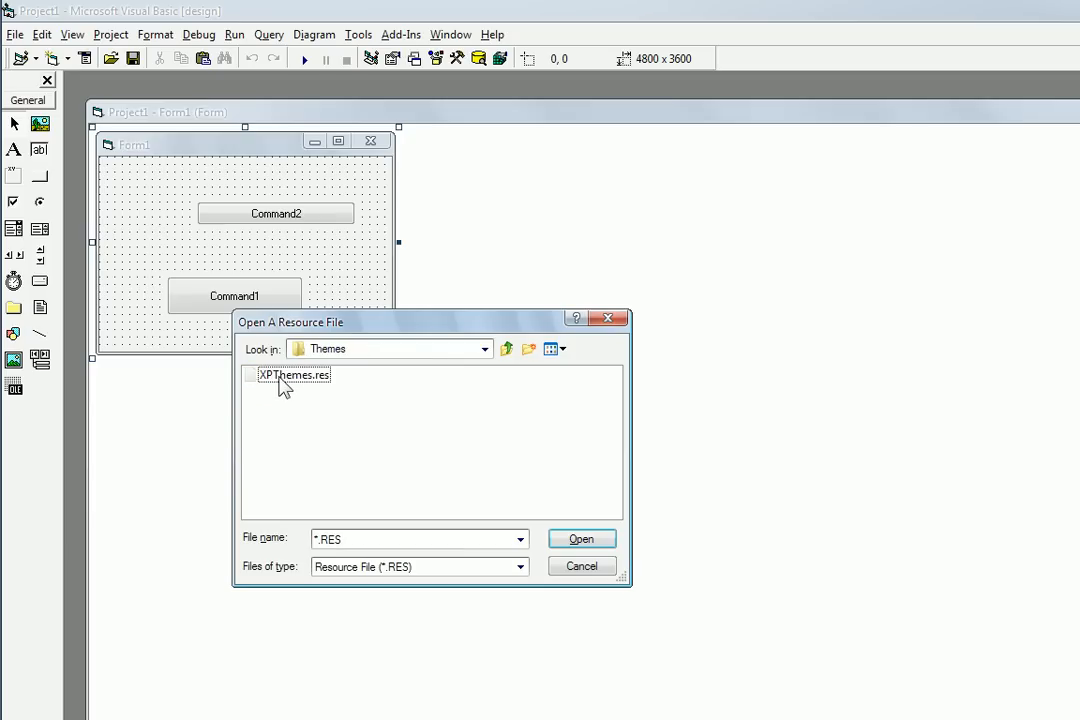
mouse_move(304, 388)
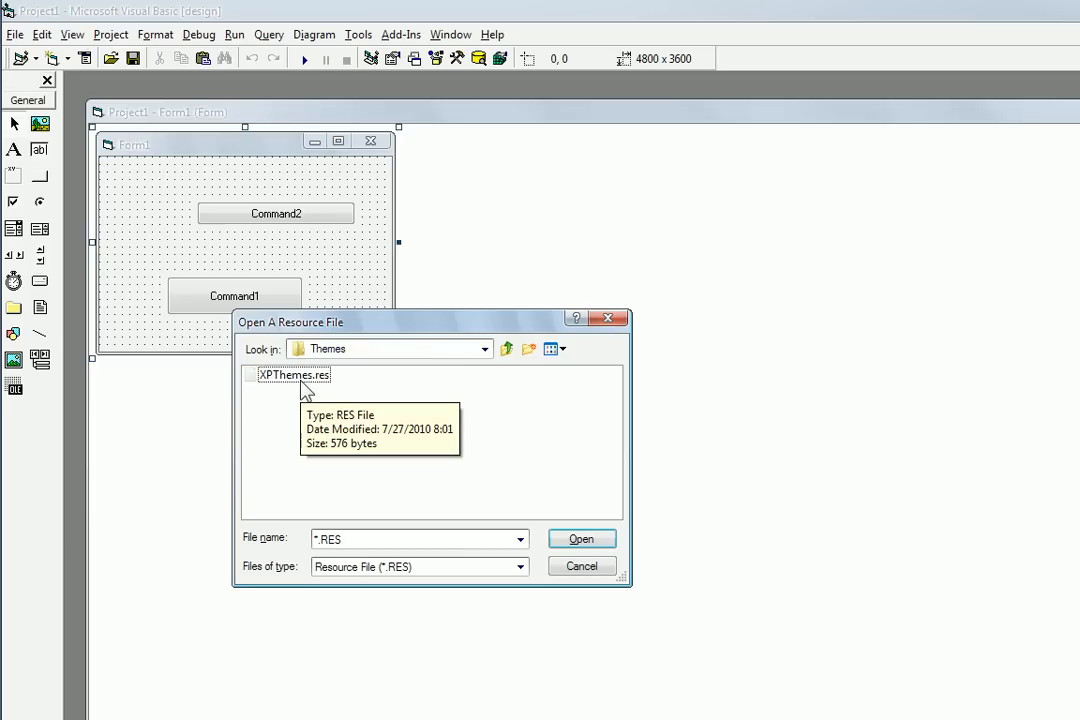
click(580, 566)
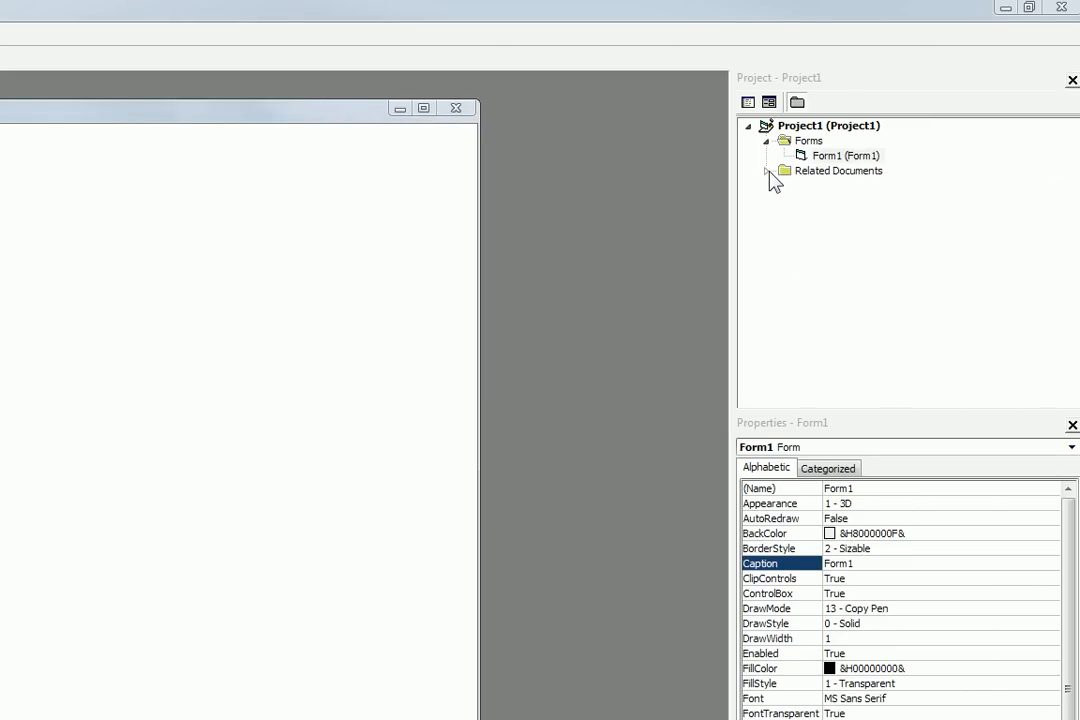
Expand Related Documents to show the resource and return to Form1
click(772, 170)
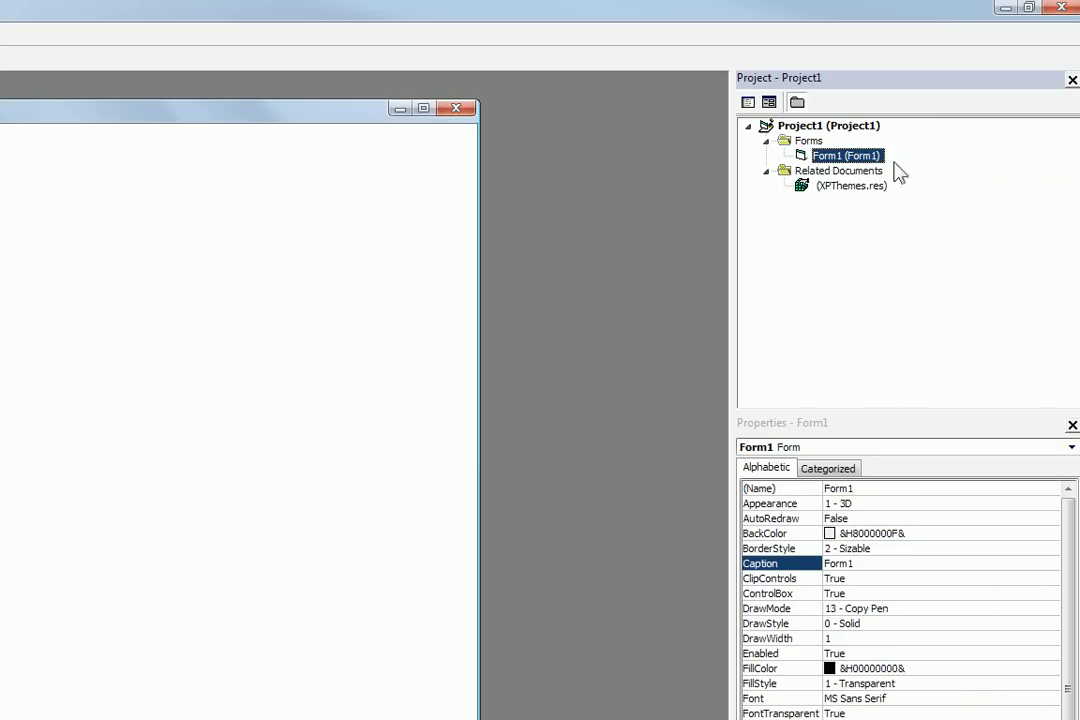
click(848, 184)
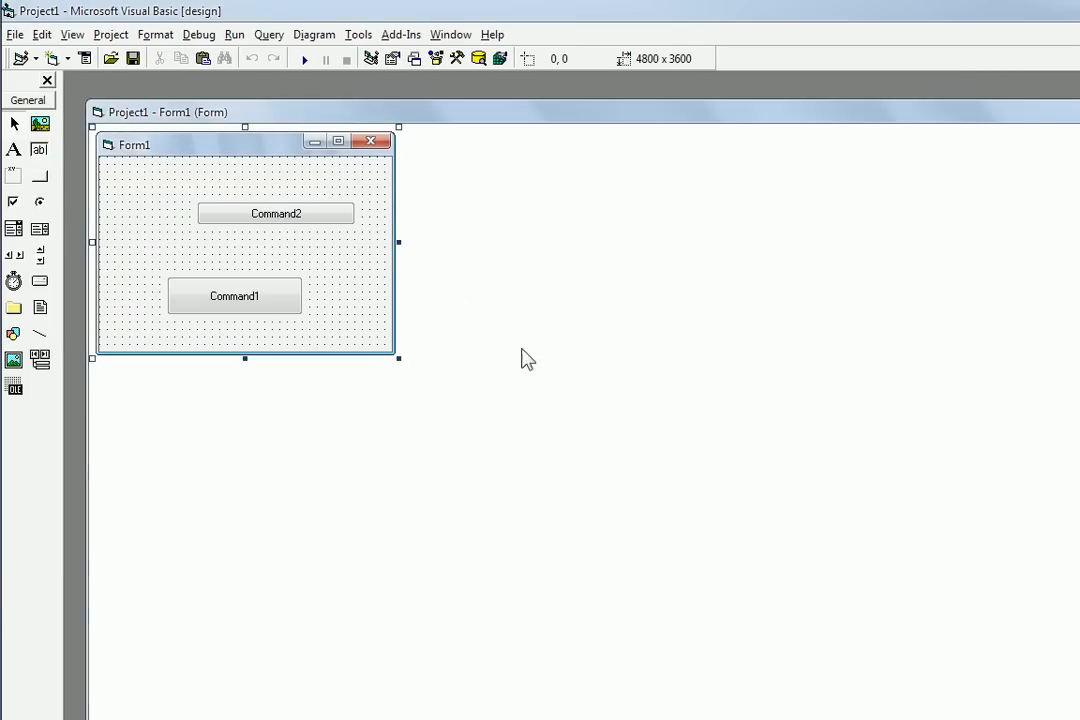
mouse_move(390, 256)
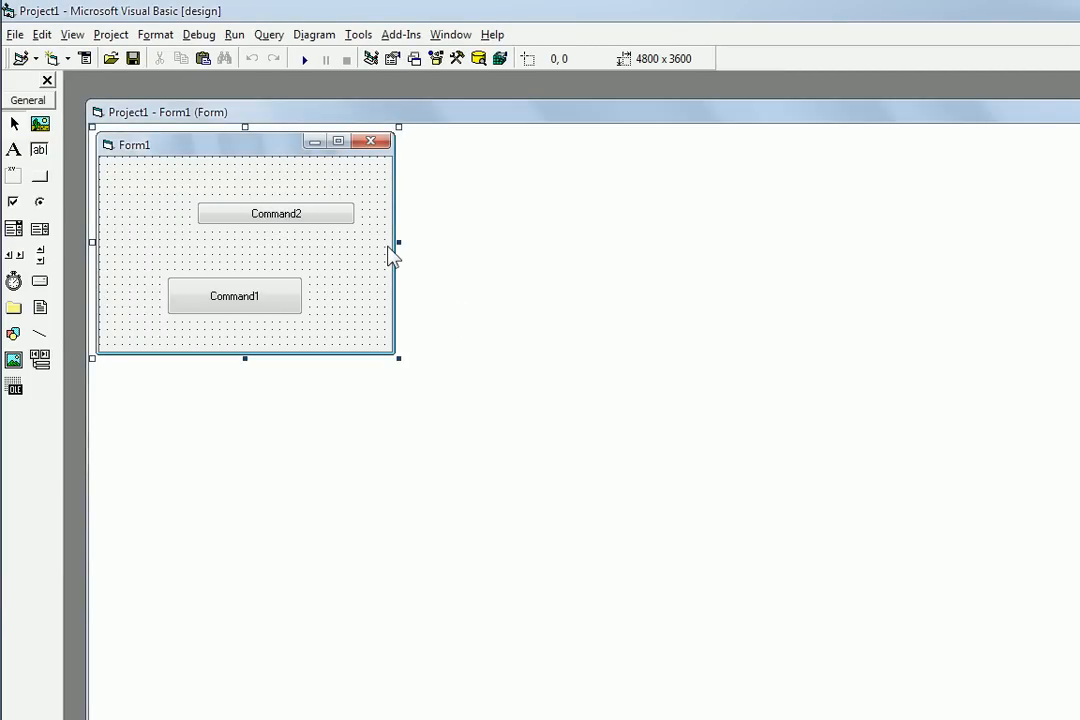
mouse_move(264, 292)
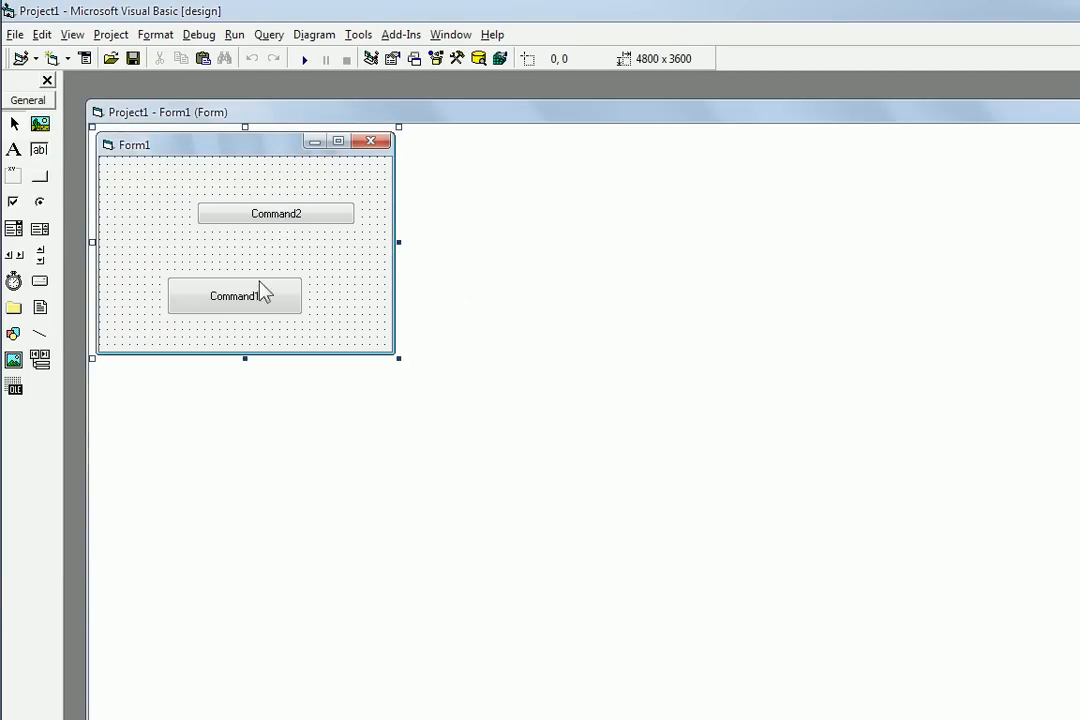
Open Form1's code window from the Command1 button
double_click(234, 296)
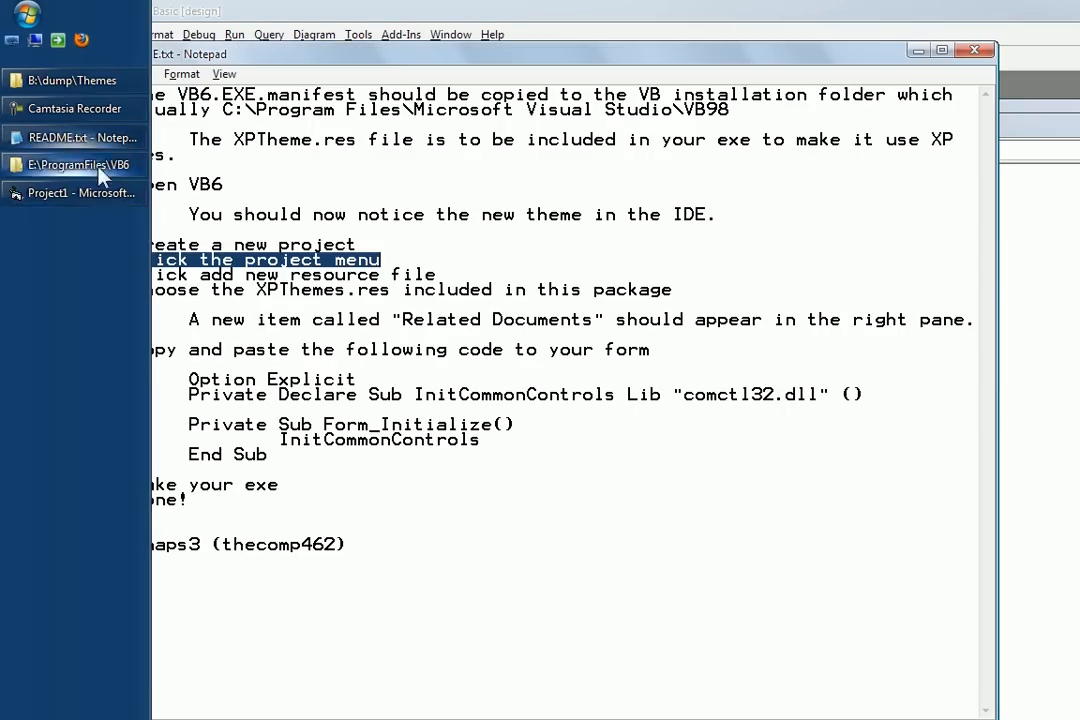
Select the README code block from Option Explicit through End Sub for copying
click(76, 192)
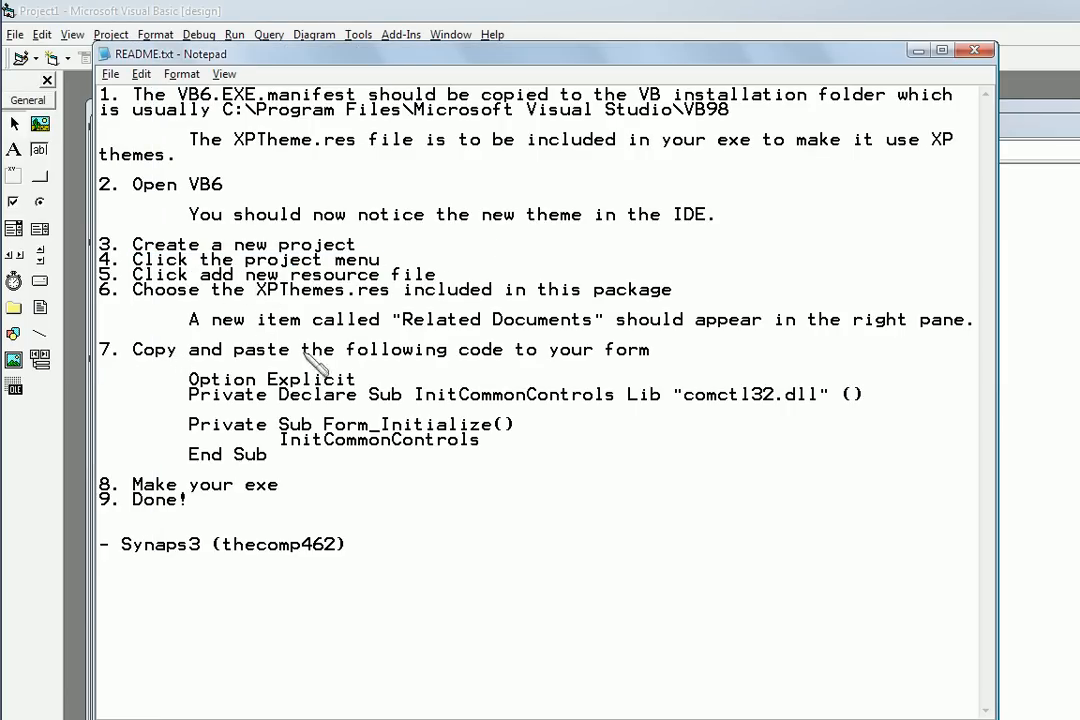
triple_click(390, 348)
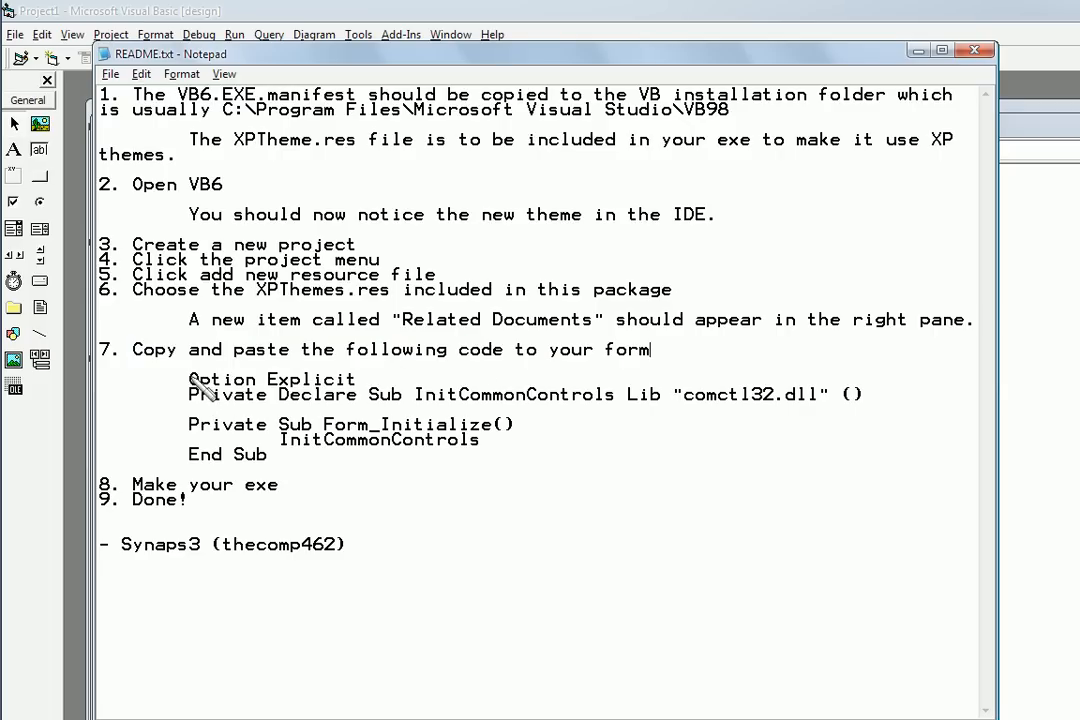
drag(186, 380, 268, 454)
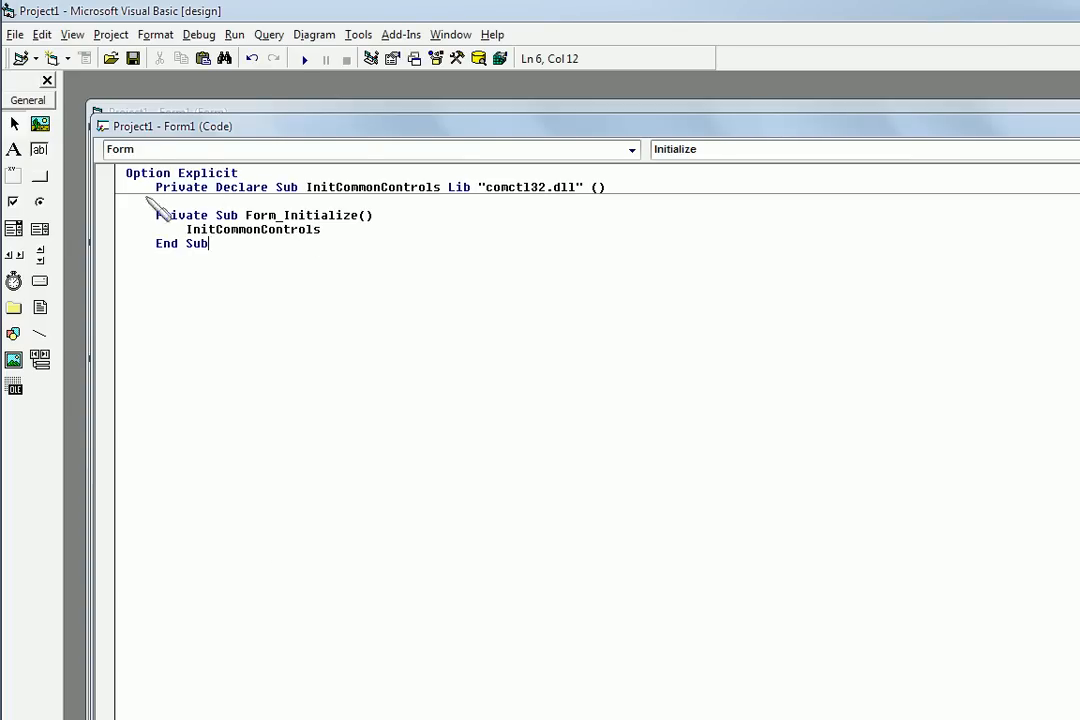
Align the Declare line's indentation in Form1's code and return to the two-button form design
click(364, 188)
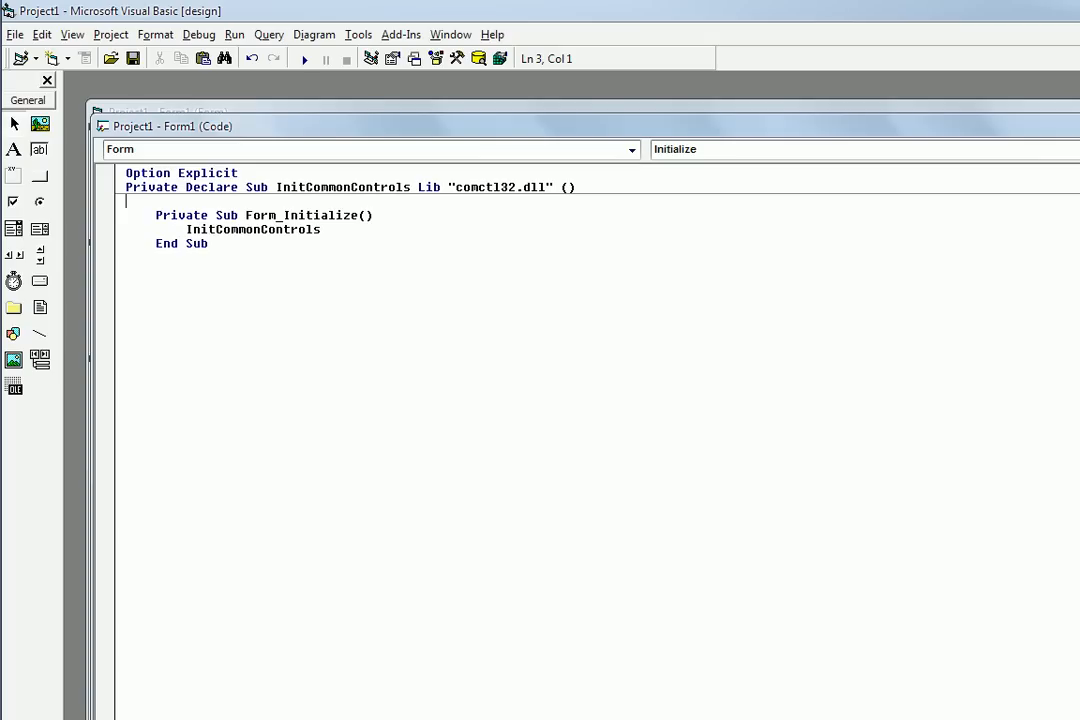
click(230, 256)
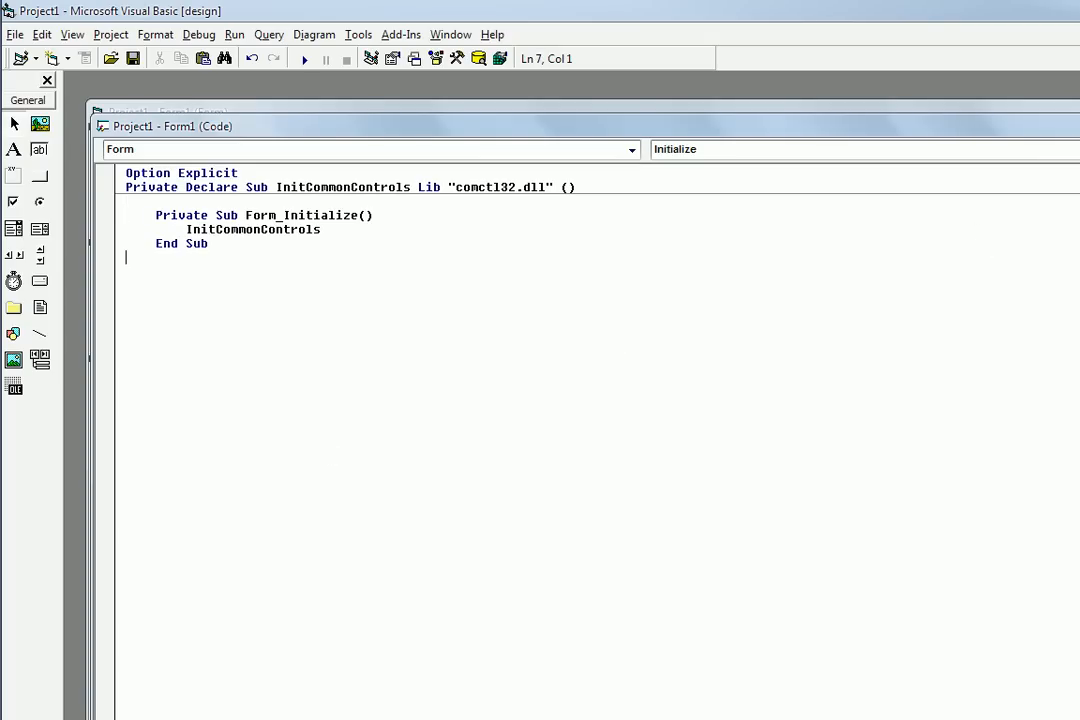
click(110, 56)
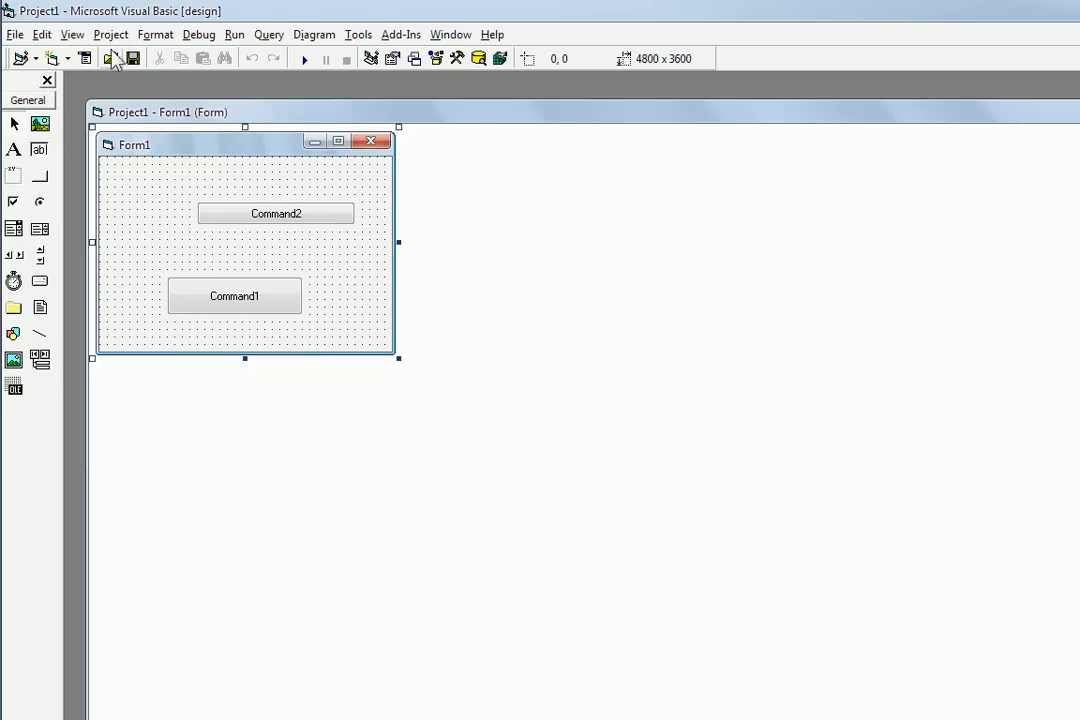
Make Project1.exe into B:\dump, choosing Windows as the linker's target subsystem
click(16, 34)
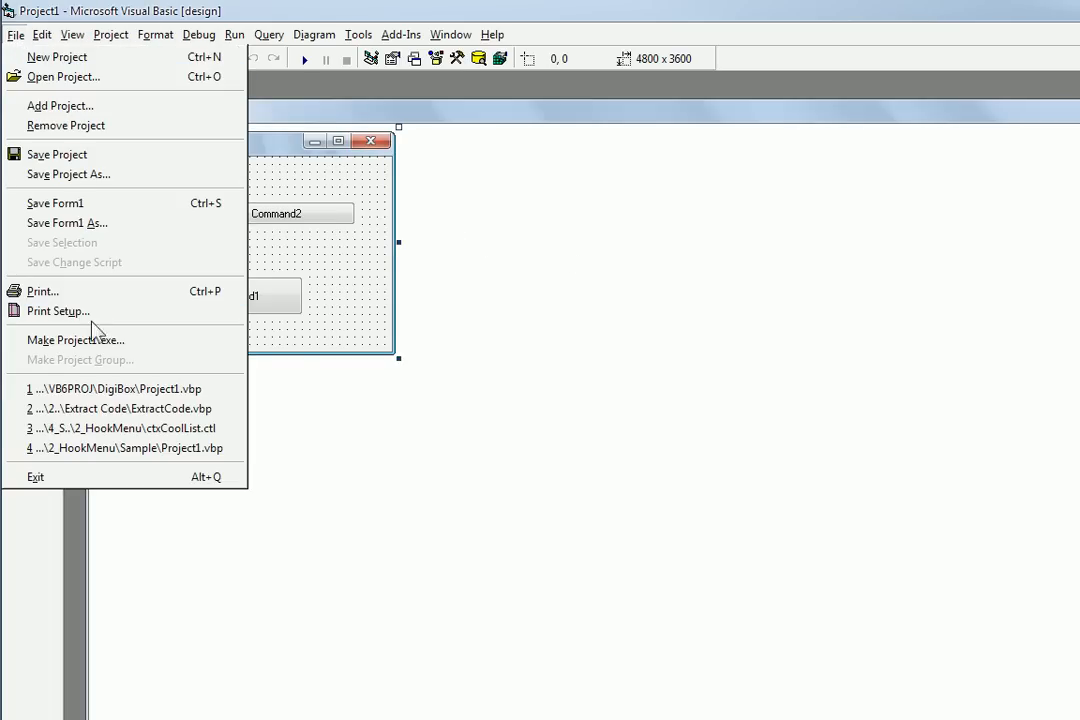
click(76, 340)
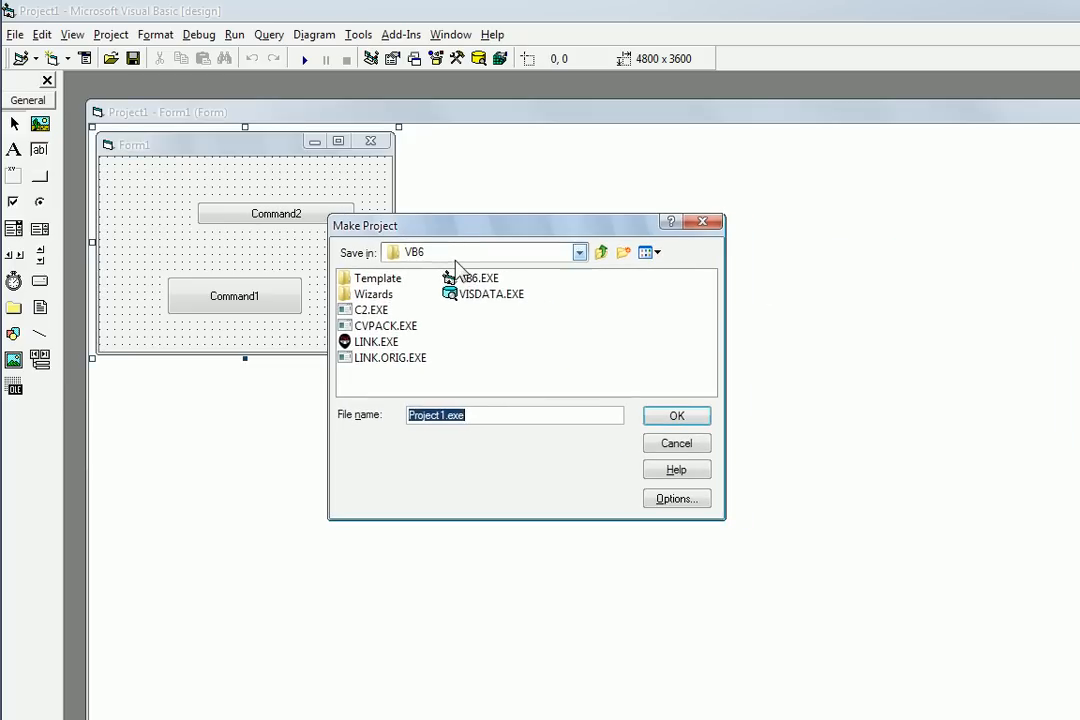
click(578, 252)
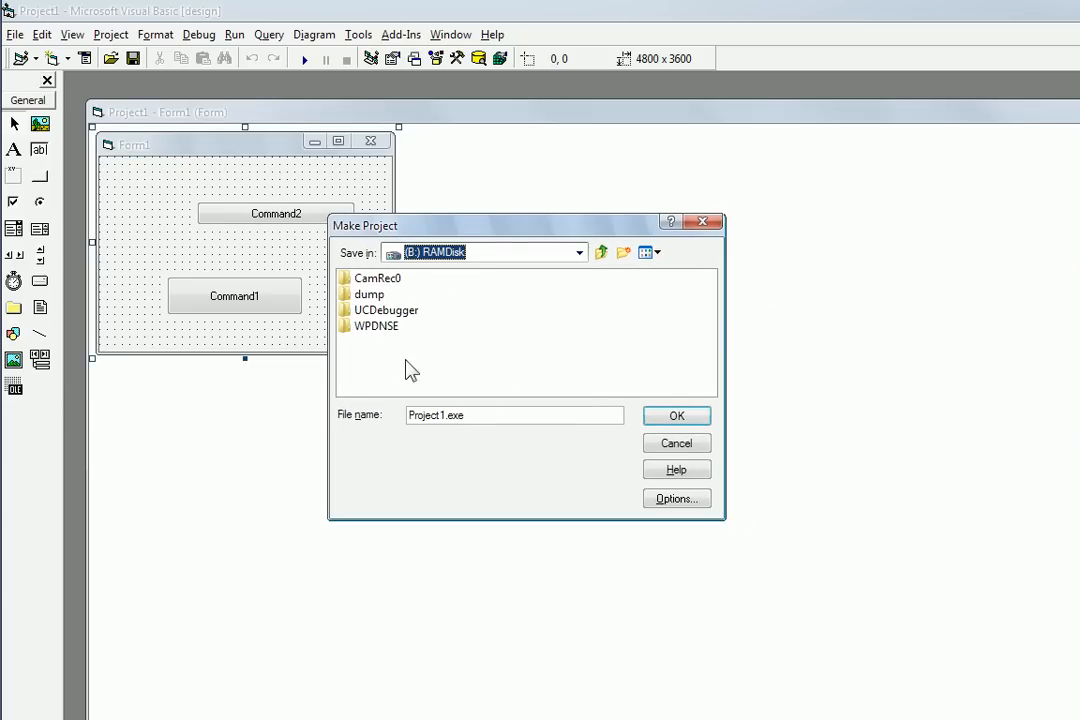
double_click(368, 294)
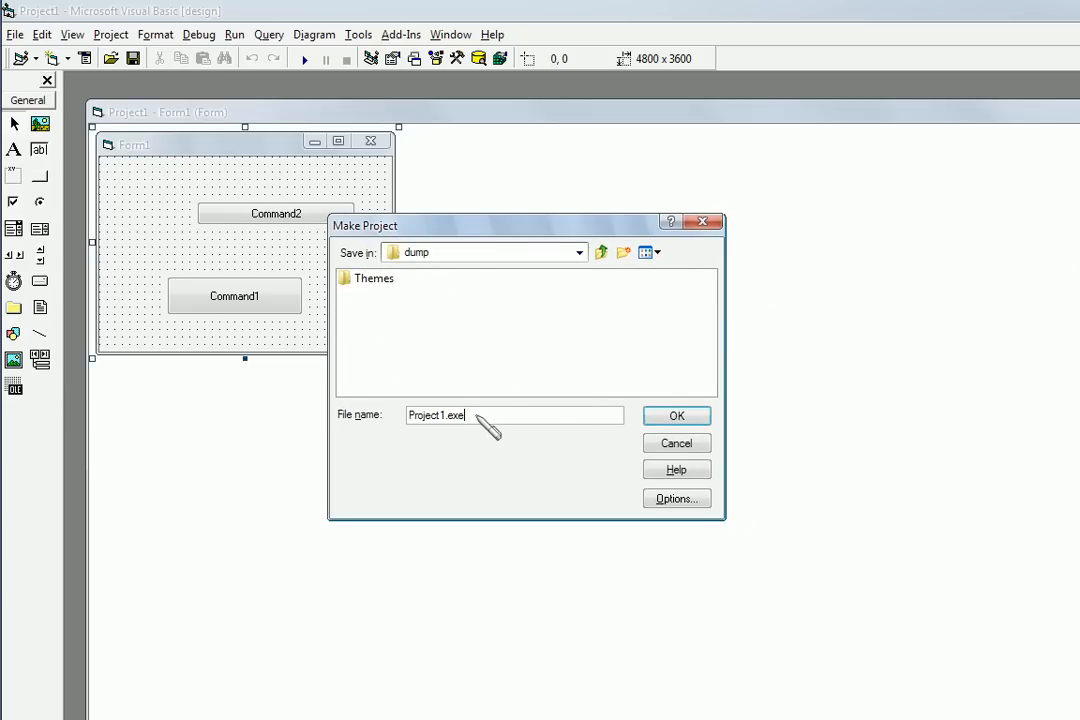
click(676, 414)
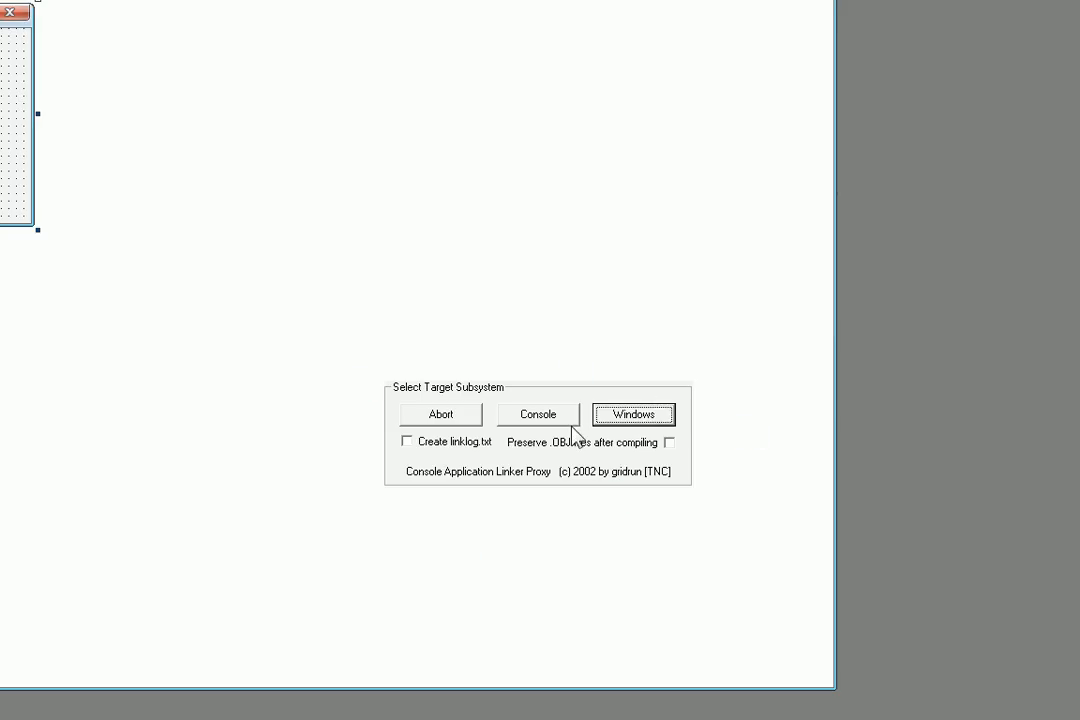
mouse_move(536, 426)
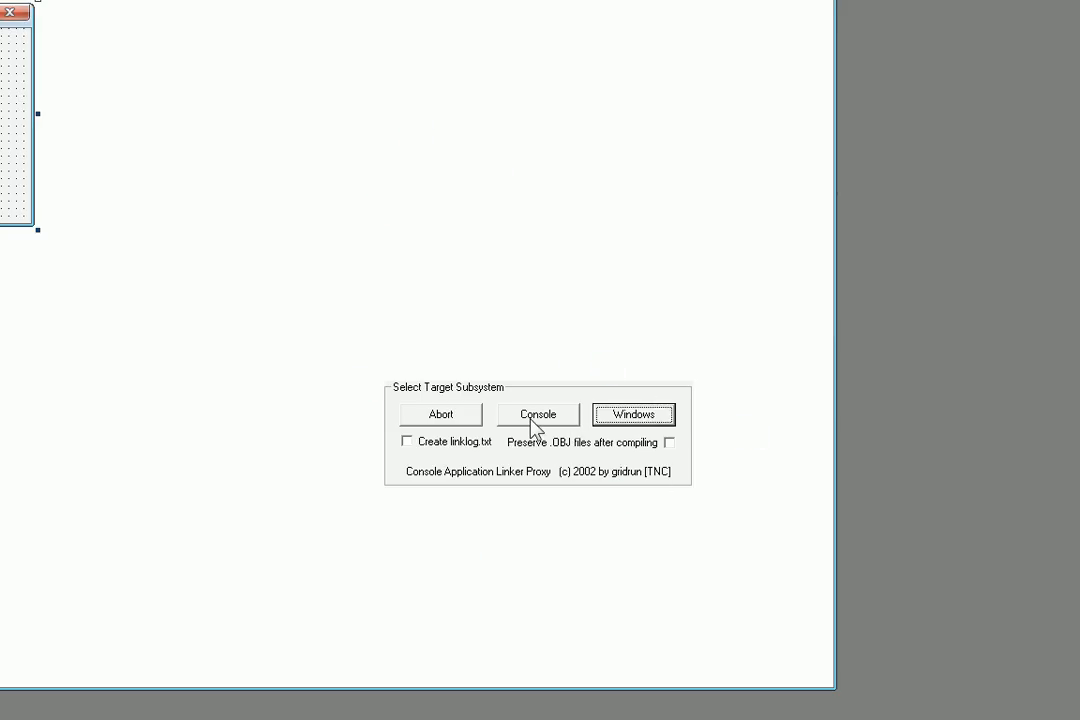
mouse_move(632, 448)
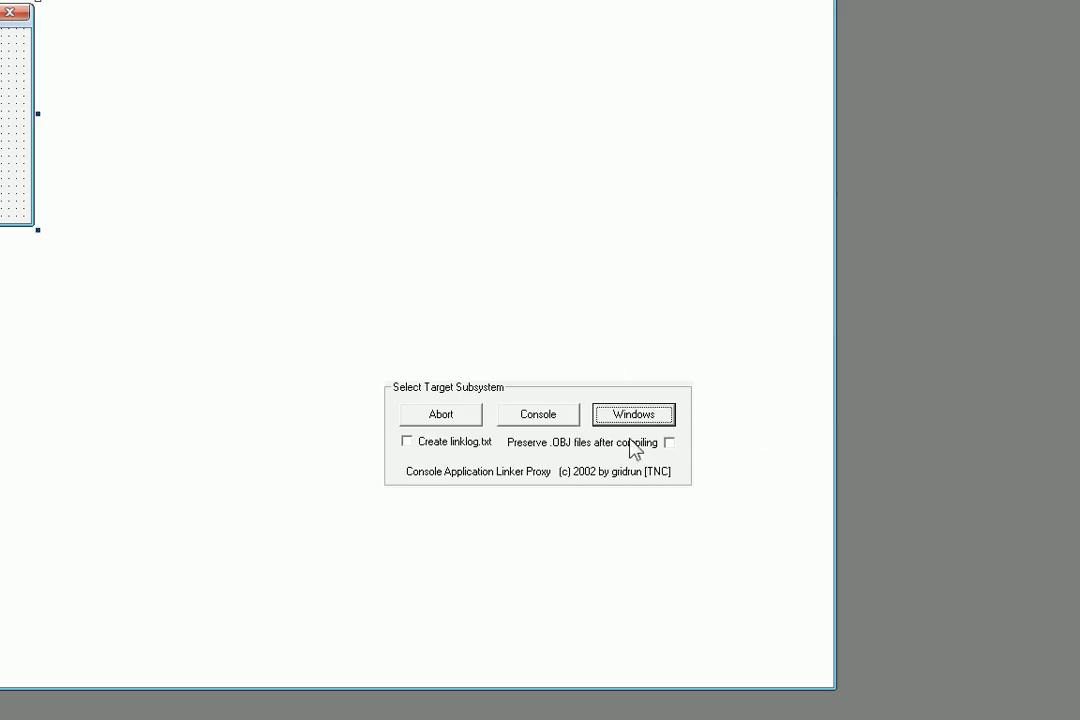
click(632, 414)
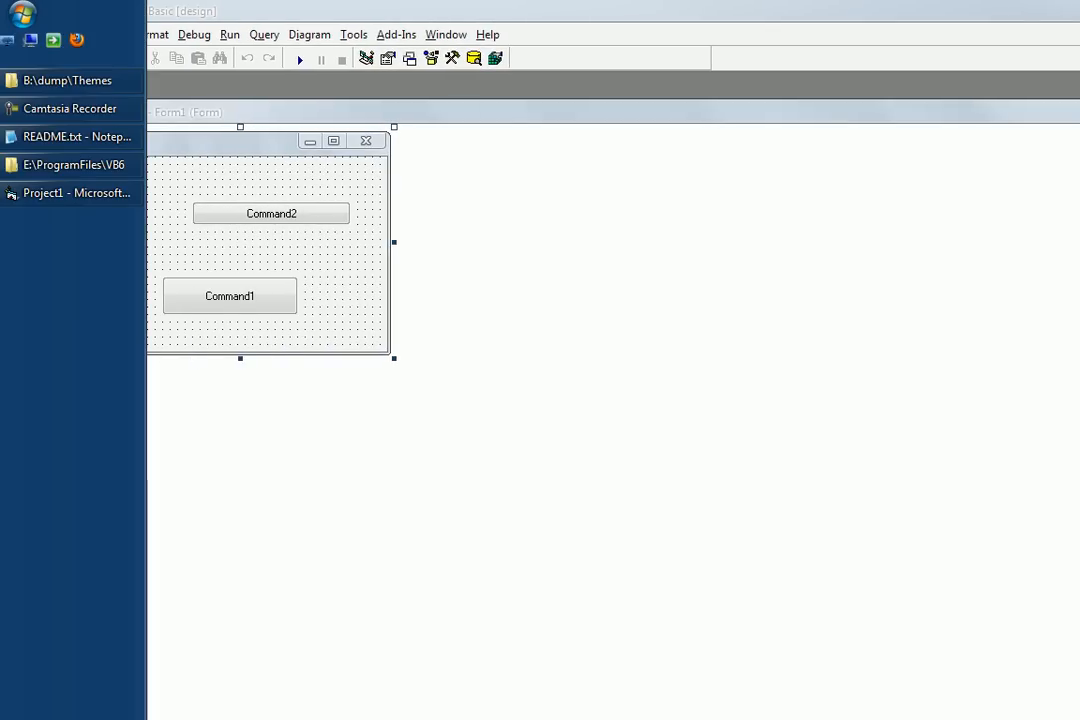
Run Project1.exe from the dump folder, then view the Themes folder's manifest and resource files
click(64, 80)
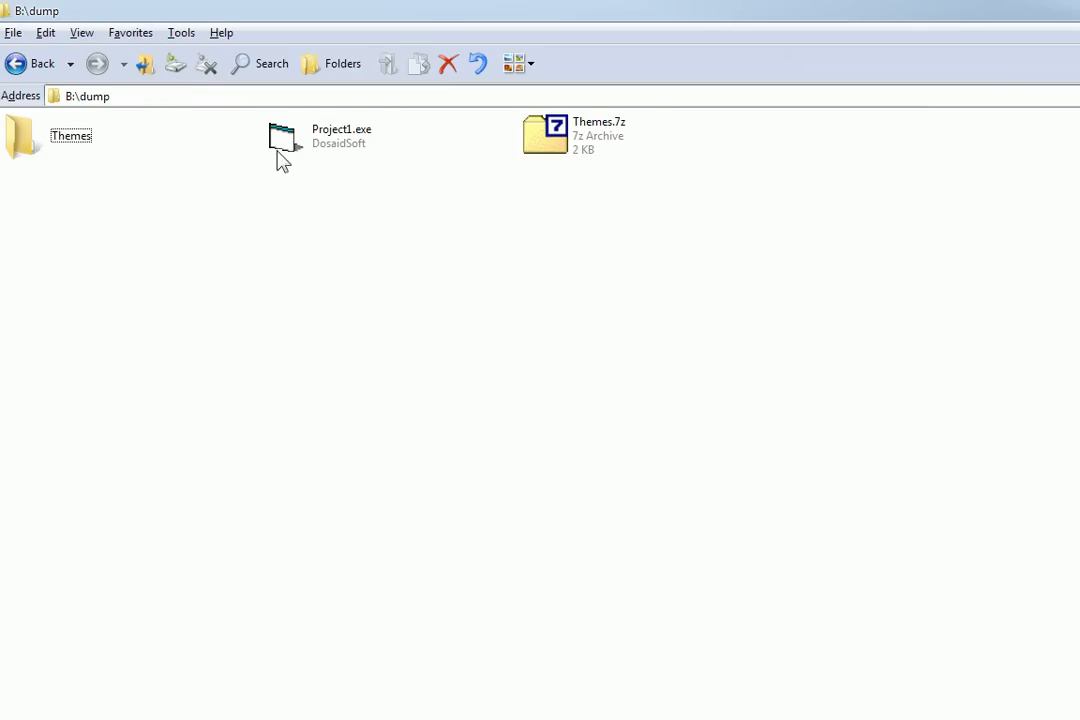
double_click(284, 136)
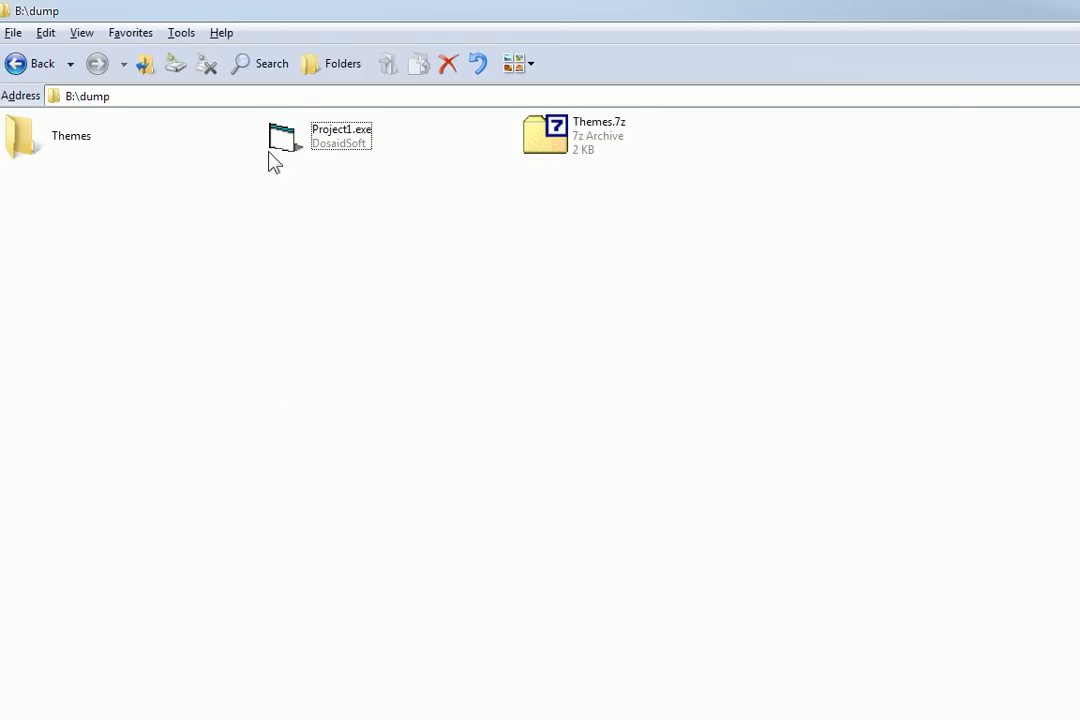
double_click(22, 136)
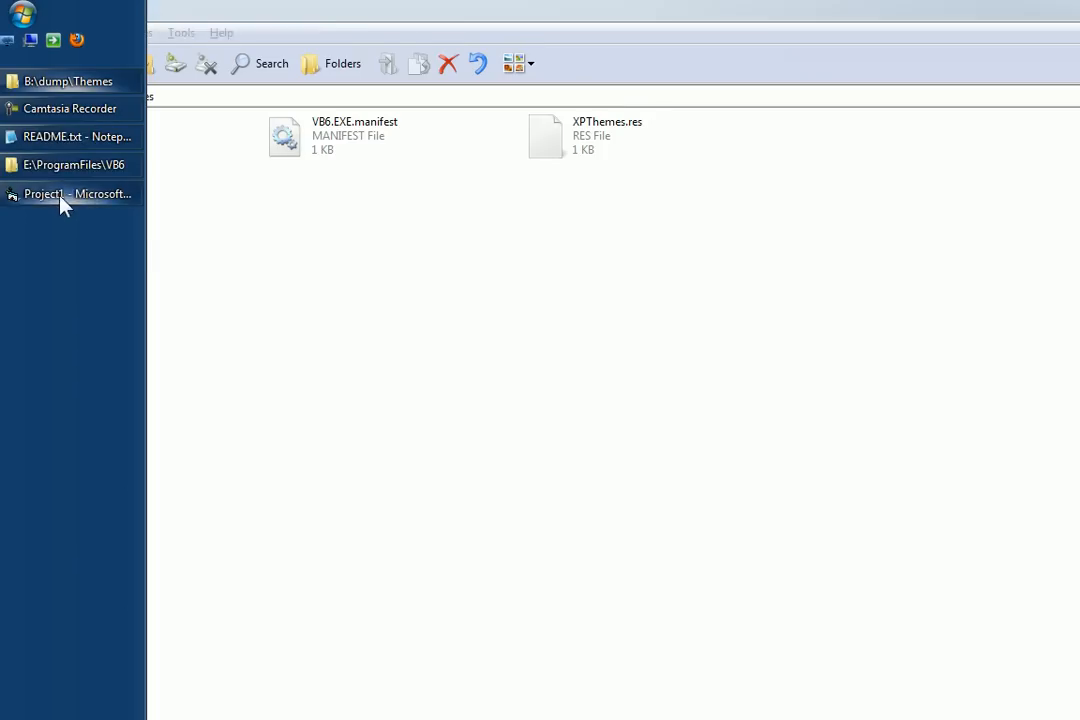
Bring the Project1 Visual Basic IDE back to the front via the taskbar
click(76, 192)
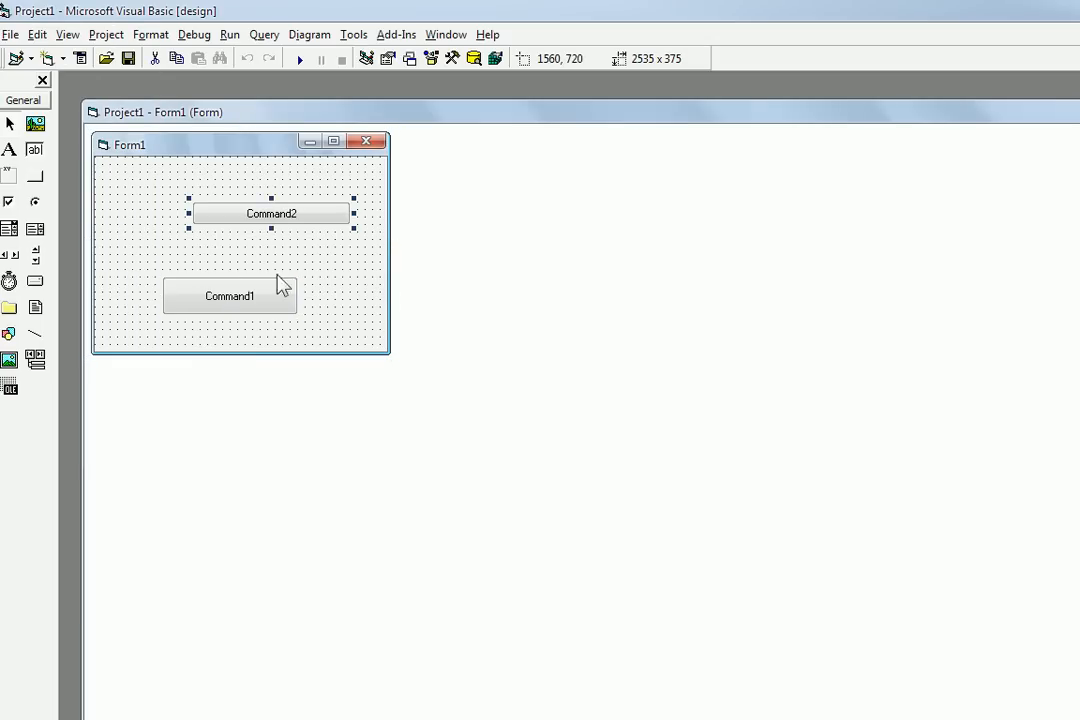
mouse_move(736, 376)
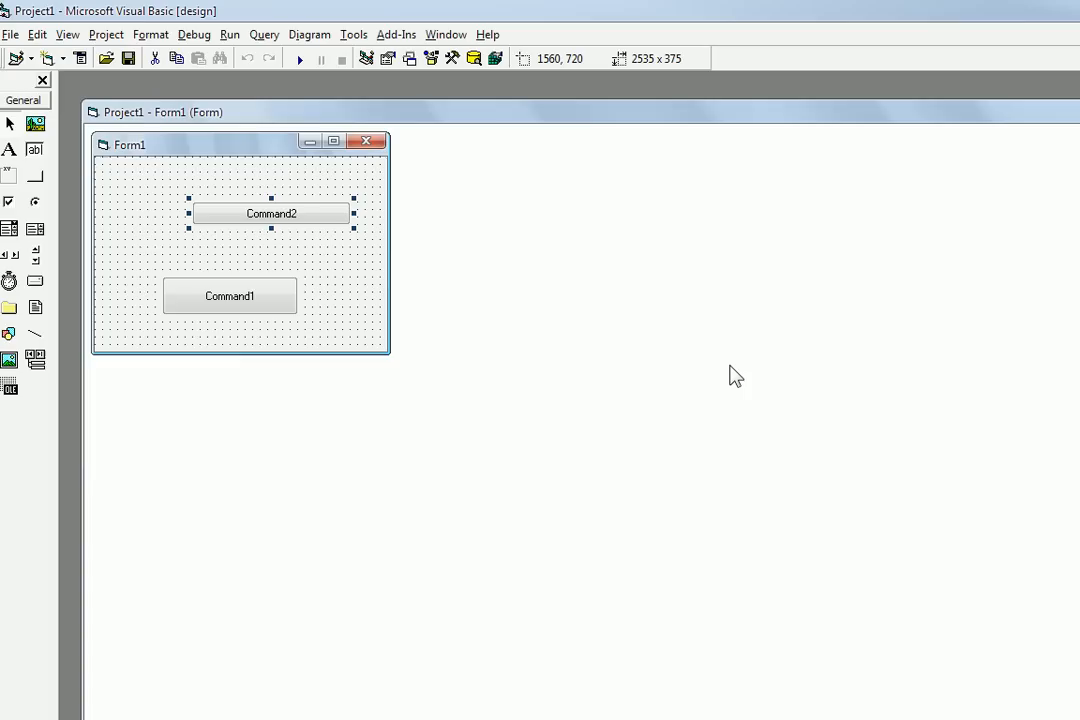
mouse_move(232, 248)
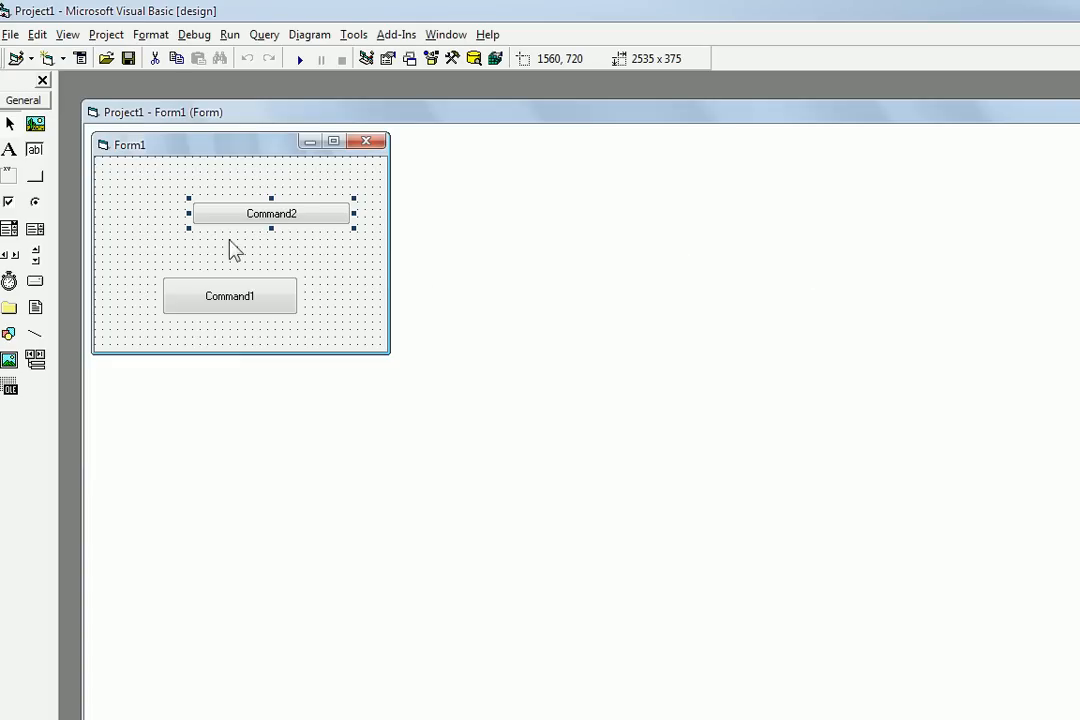
mouse_move(836, 408)
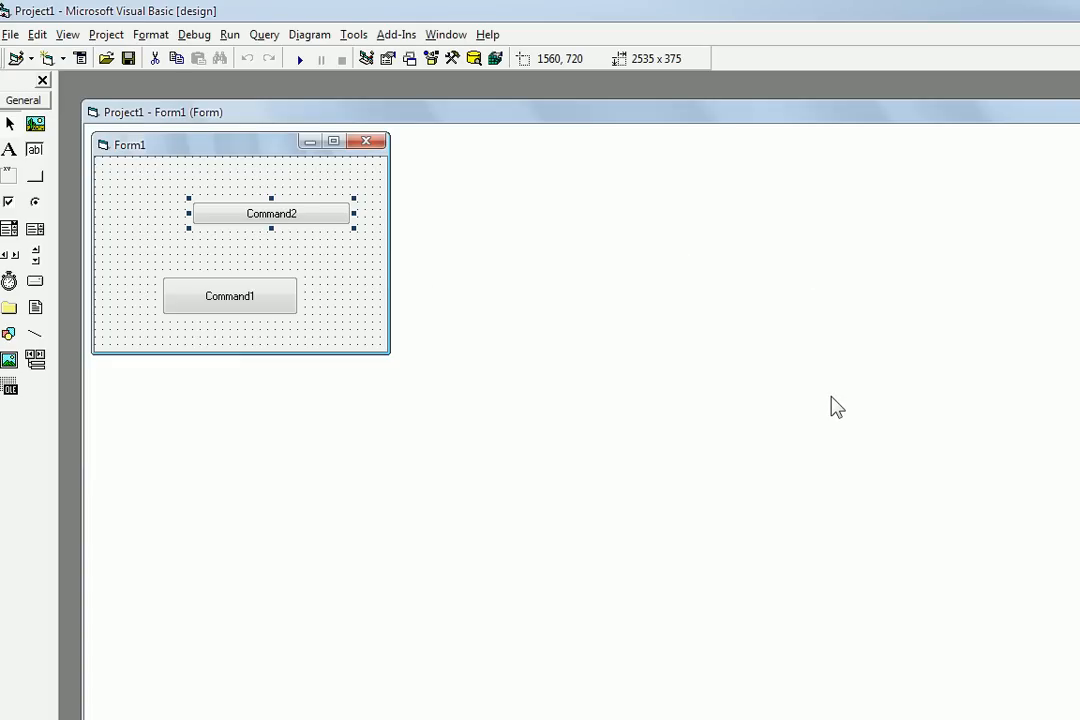
mouse_move(868, 448)
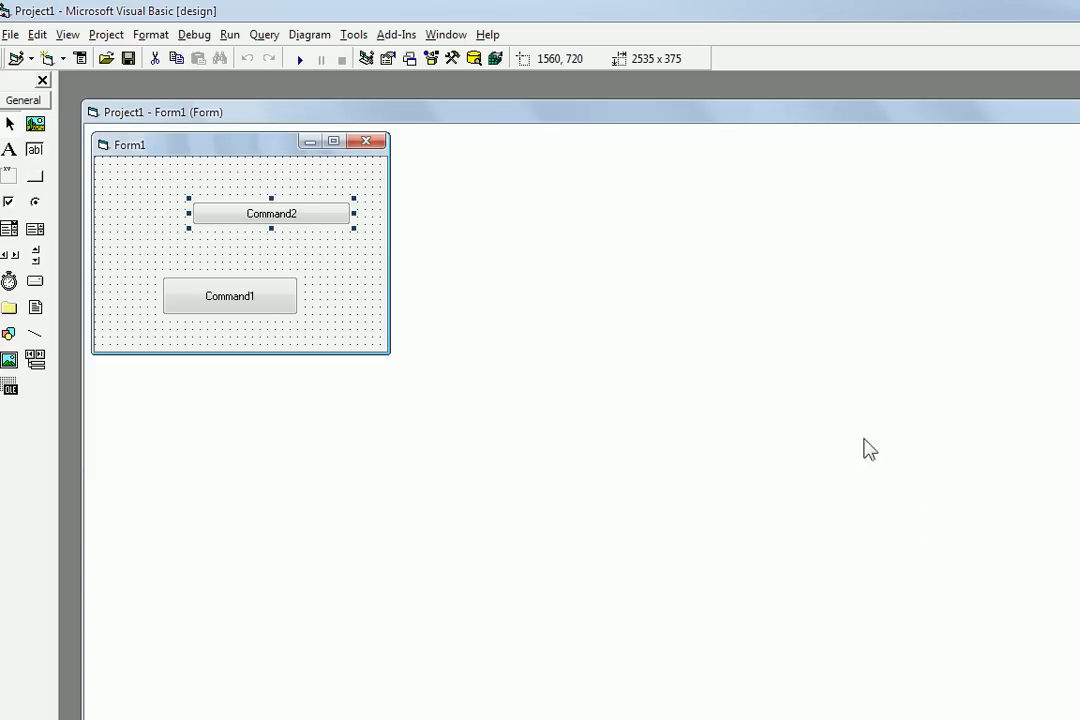